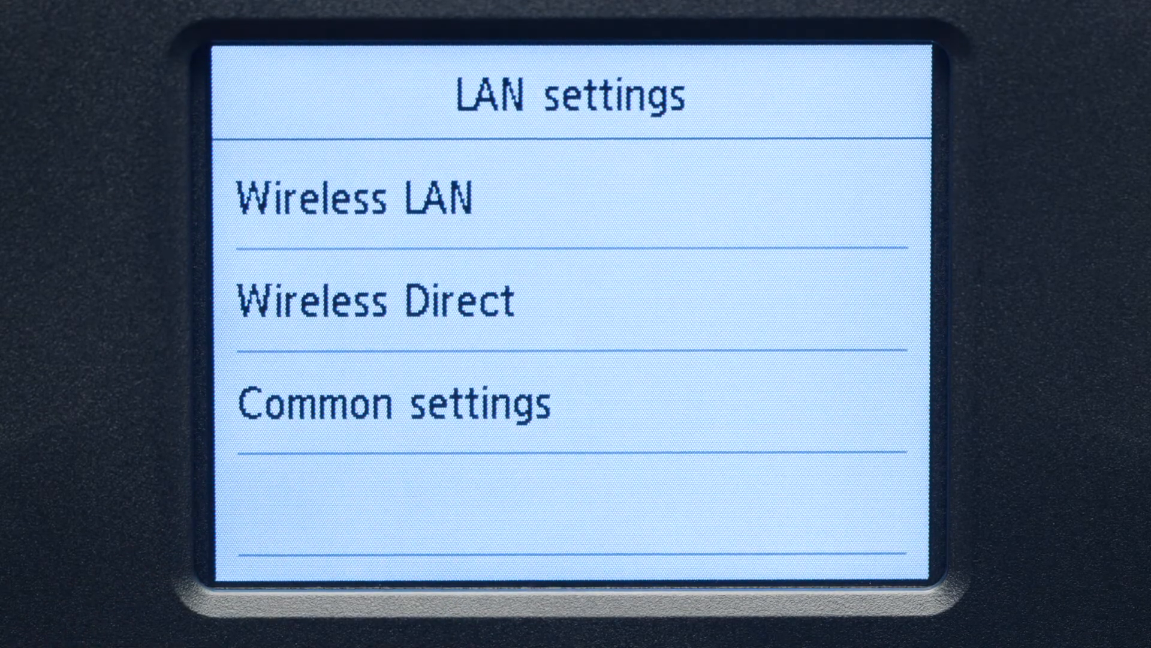
- Choose Wireless LAN in the printer's LAN settings
left_click(359, 199)
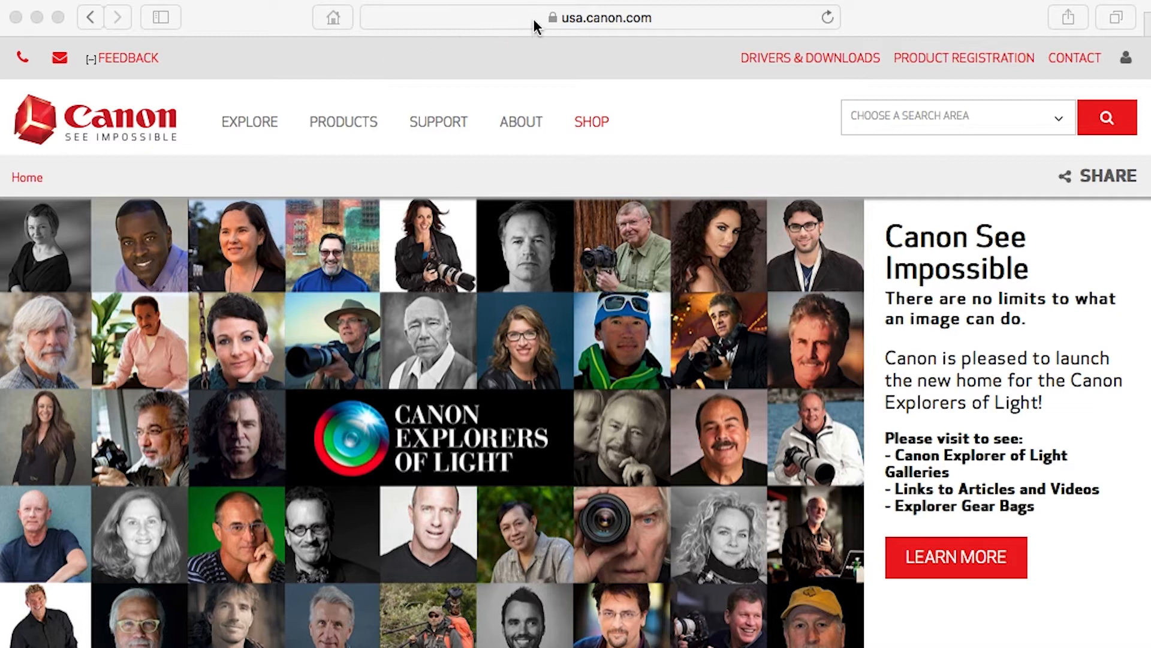
- Go to ij.start.canon in the Safari address bar
left_click(600, 17)
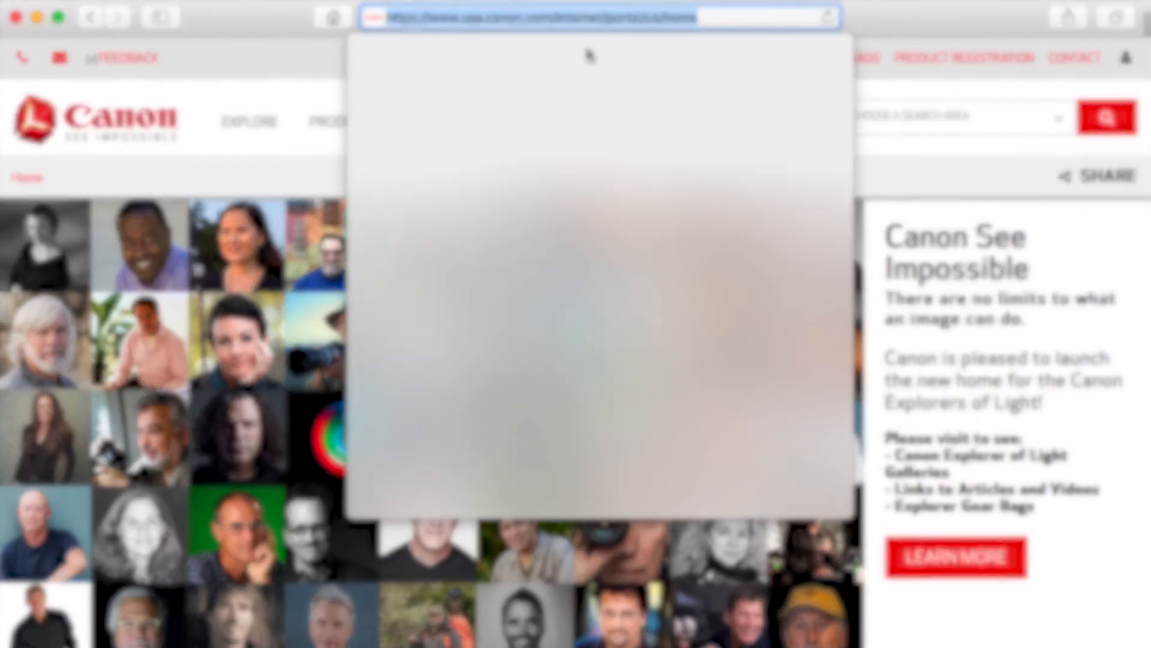
type("ij.start.canon")
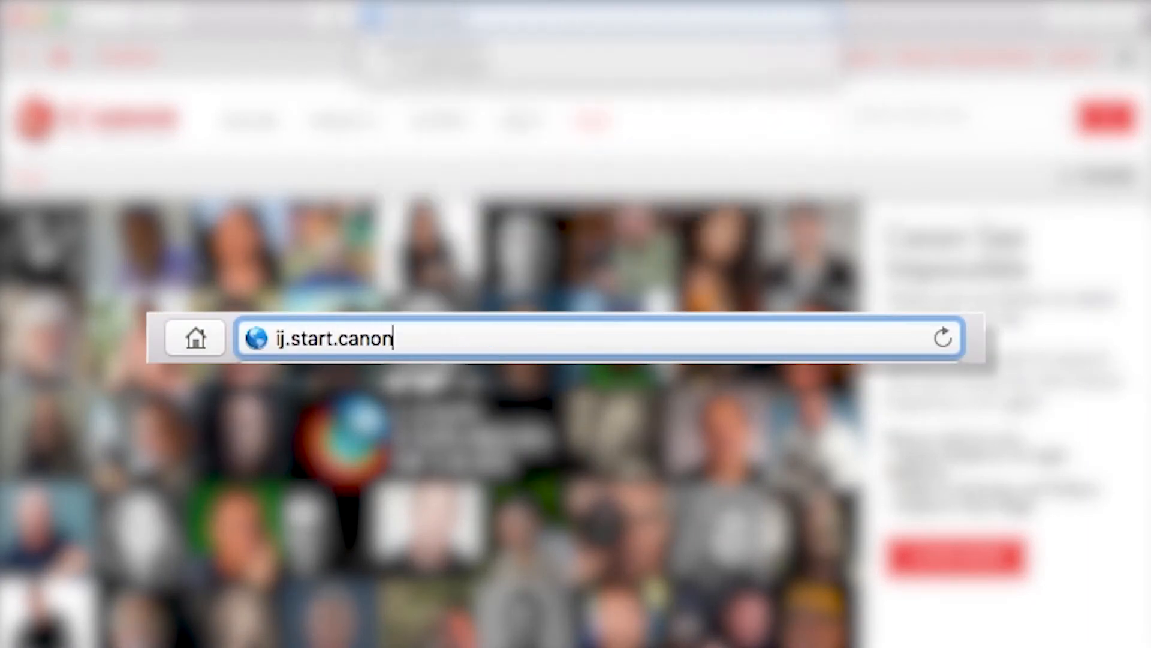
key("Return")
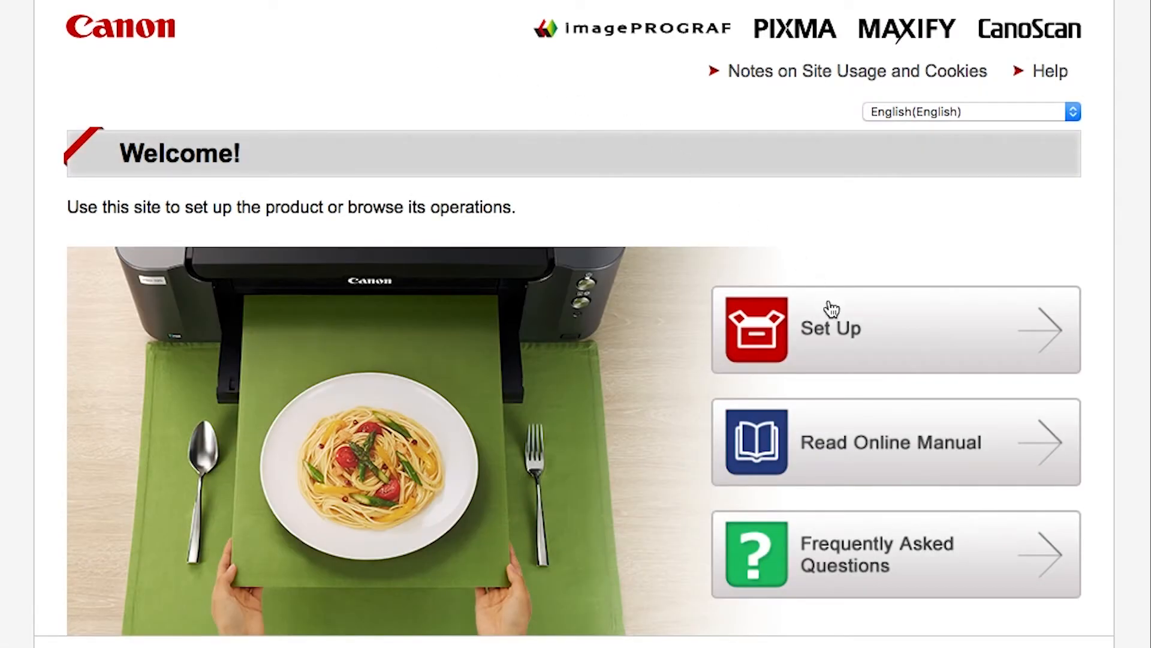
mouse_move(830, 327)
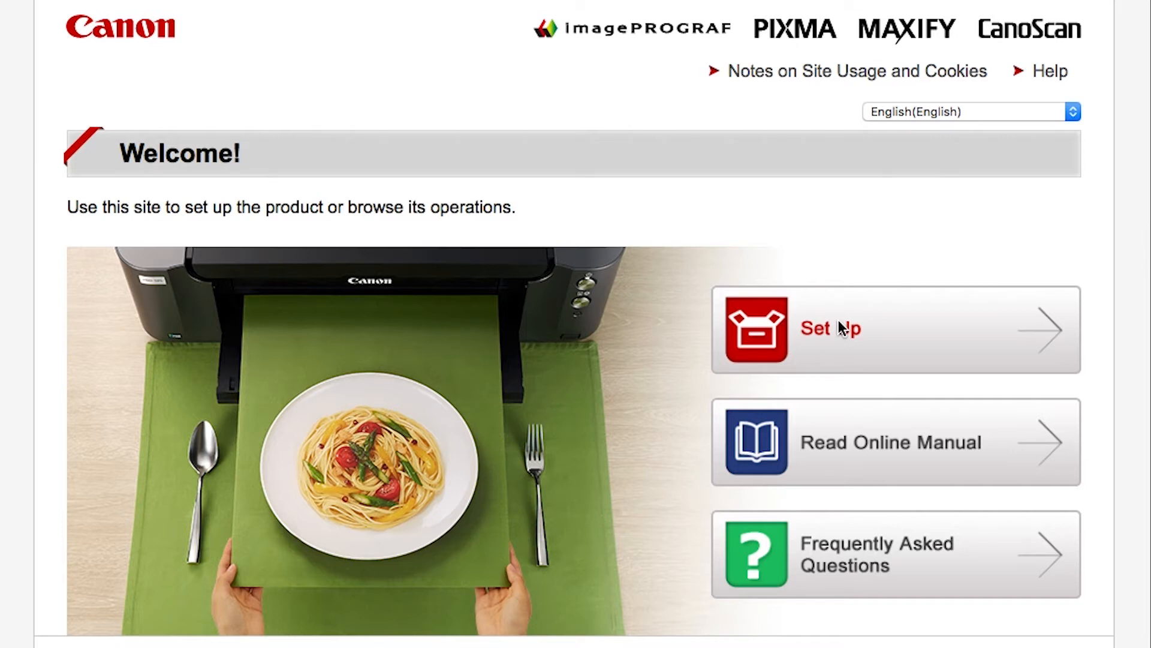
- Start product setup on the IJ site and submit TR7520 as the model
left_click(830, 327)
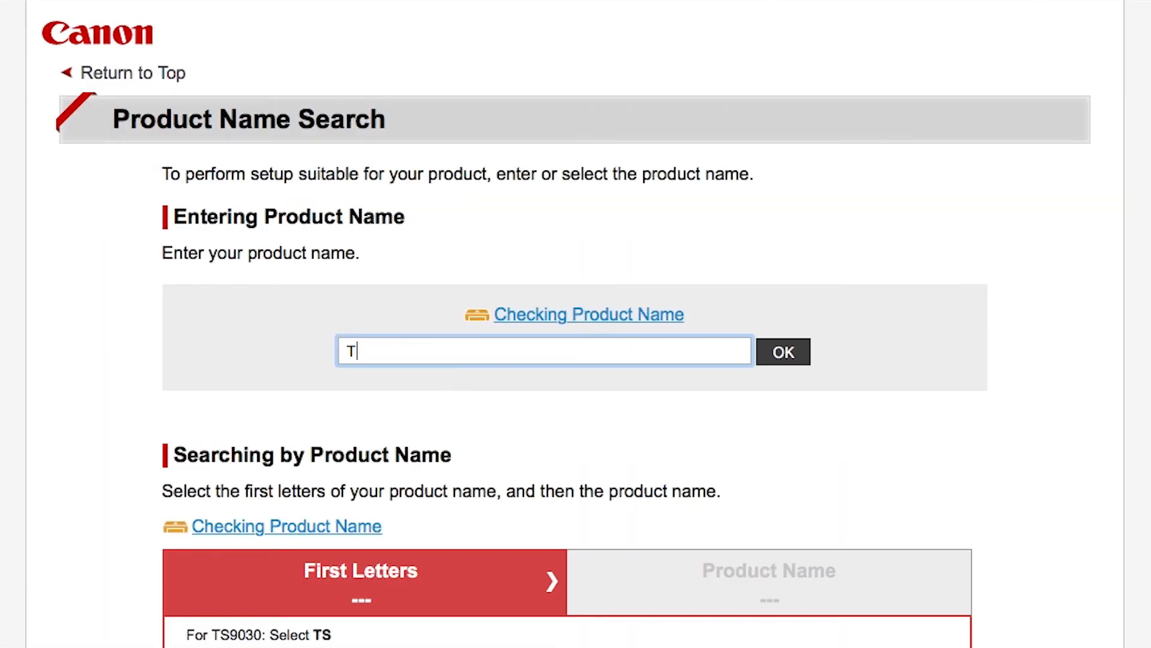
type("R7520")
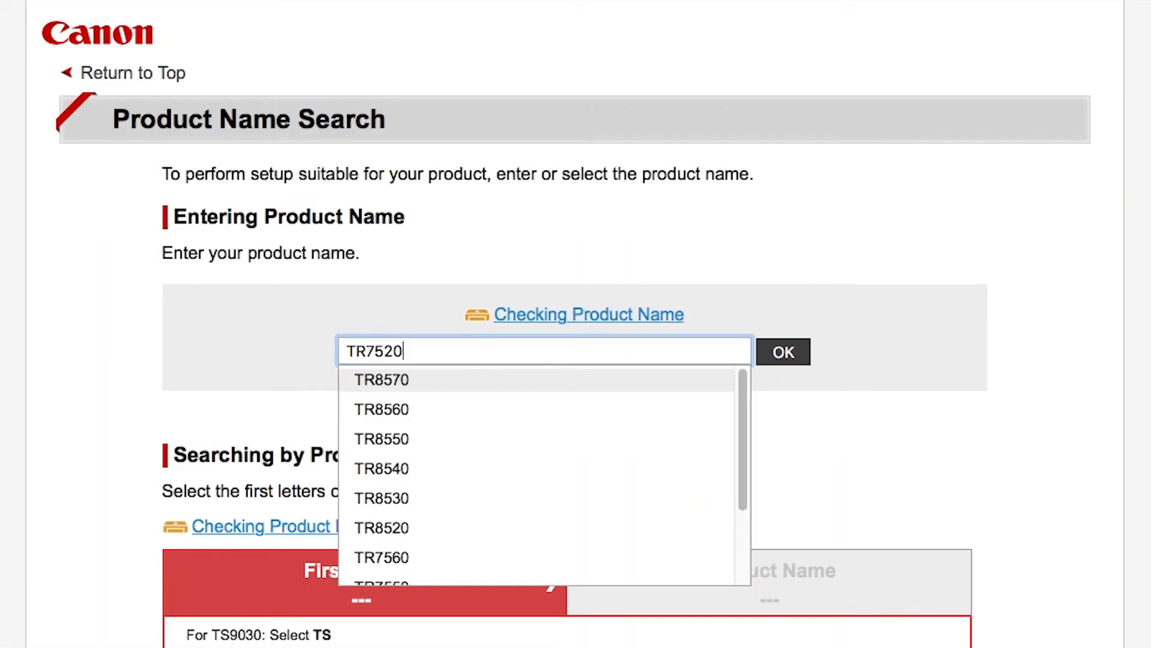
left_click(452, 382)
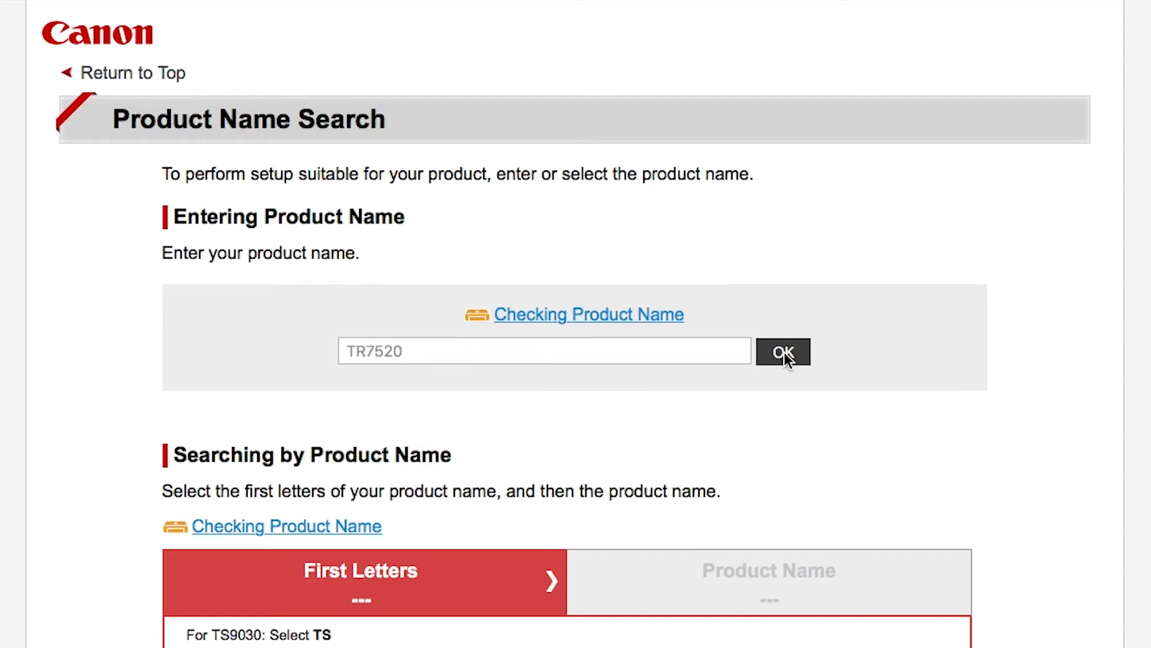
left_click(782, 350)
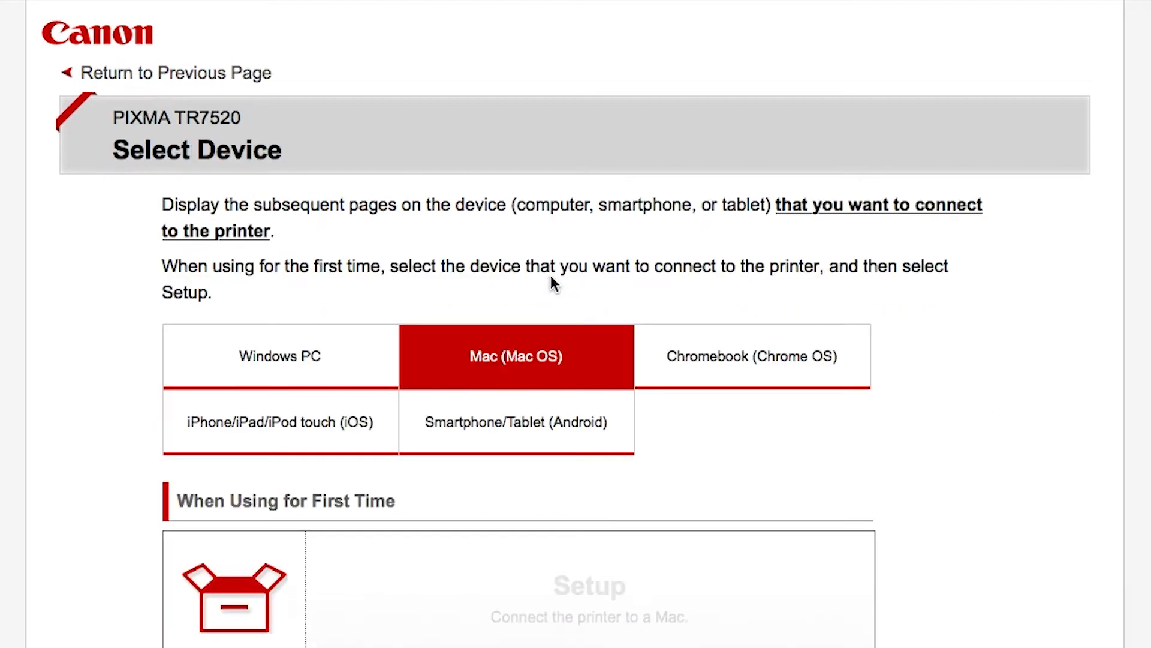
- Download the macOS setup file (mac-tr7500 dmg) and show Safari's downloads
scroll("down", 3)
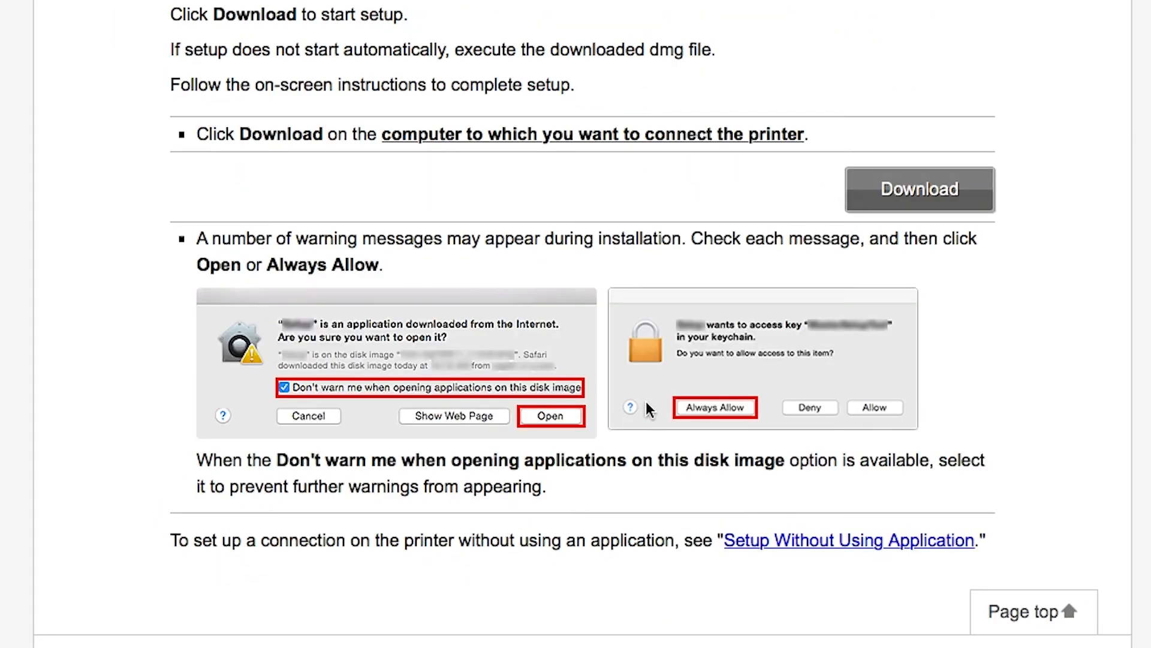
mouse_move(919, 199)
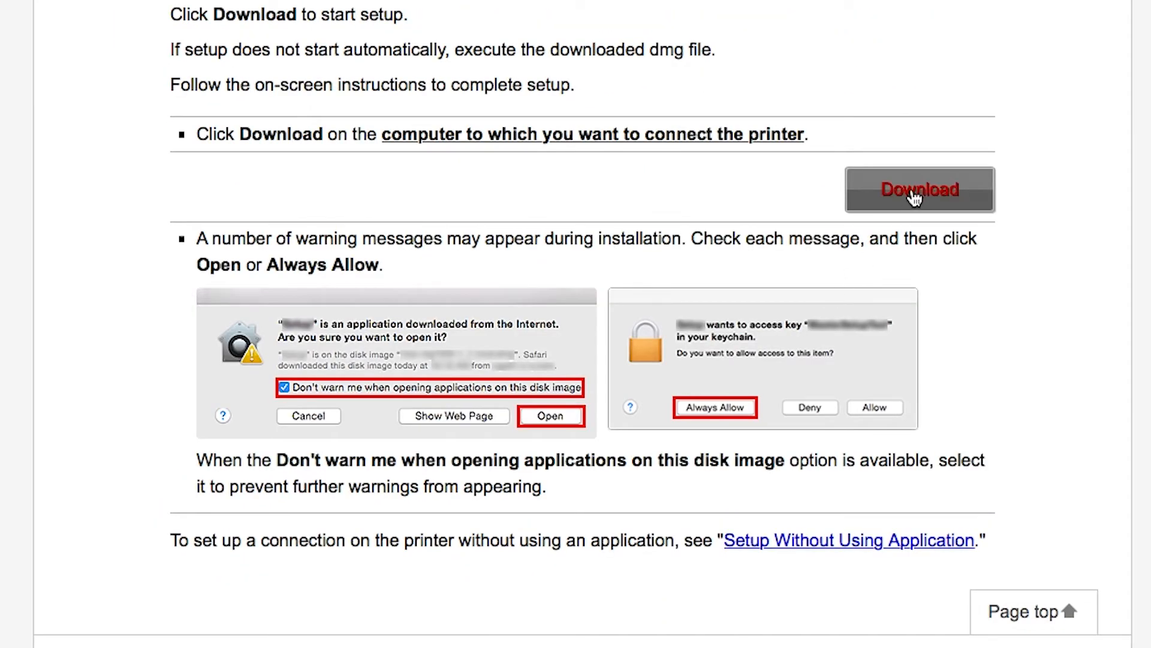
scroll("up", 3)
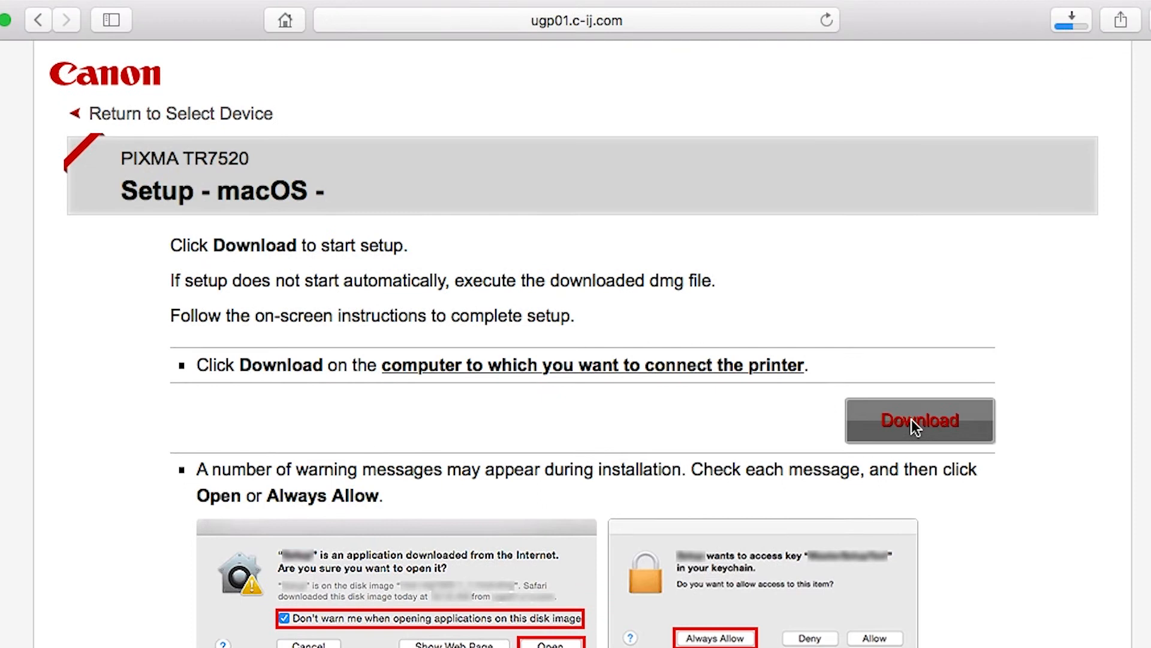
left_click(918, 419)
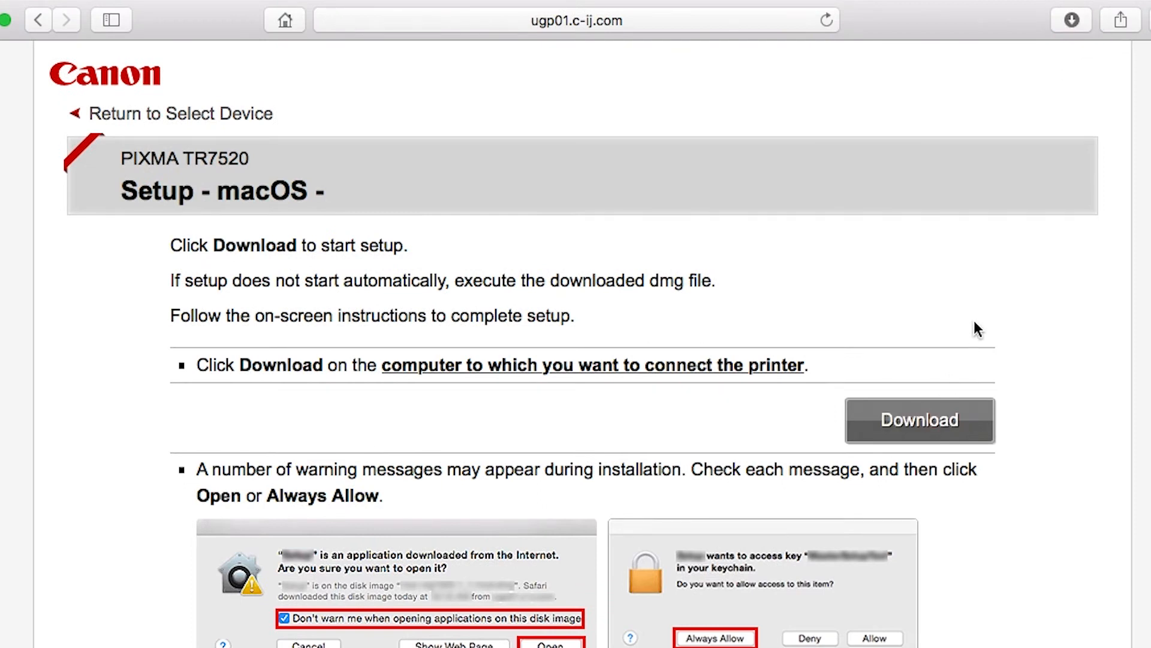
left_click(975, 19)
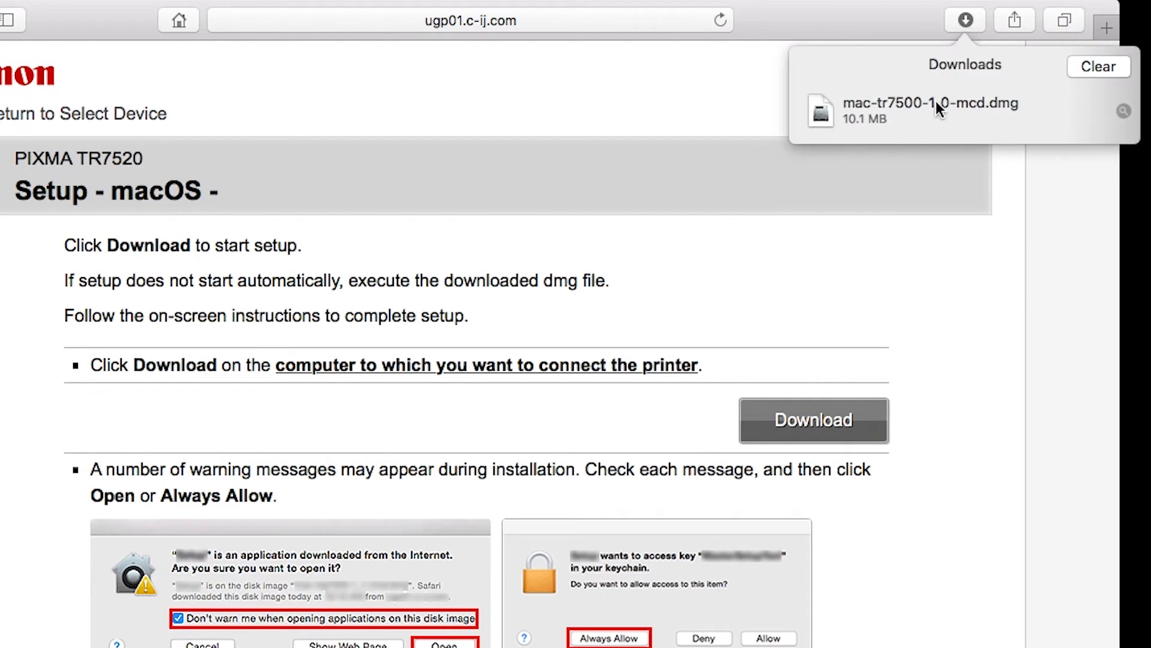
- Open the mac-tr7500 disk image and run its Setup app past the security warning
double_click(930, 102)
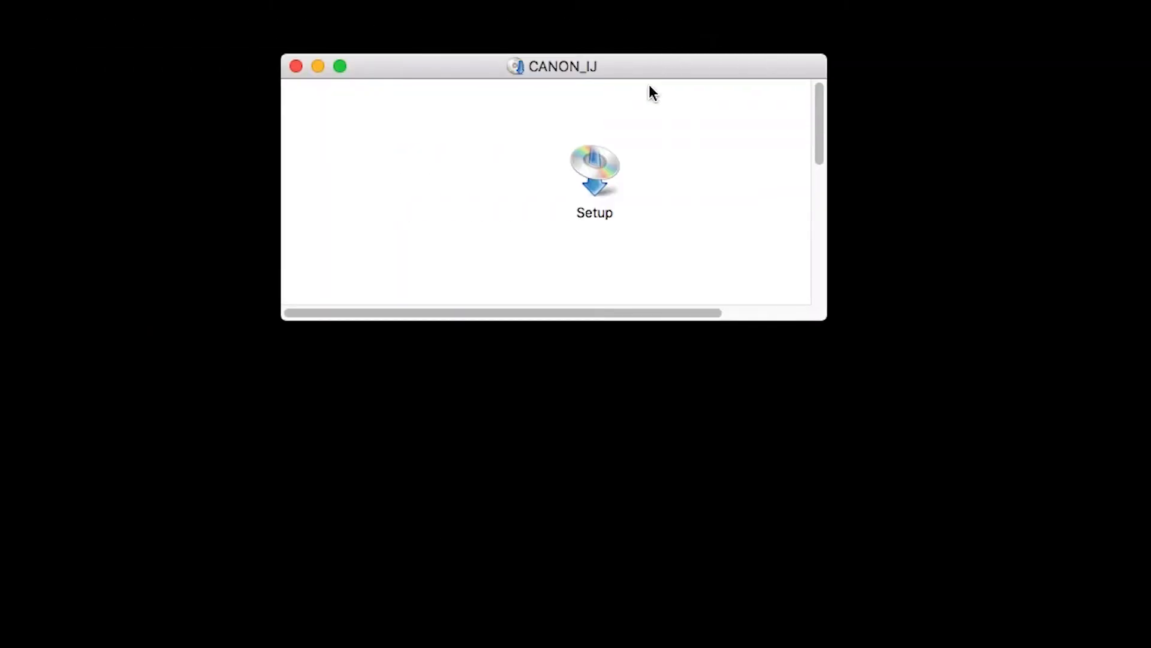
double_click(594, 173)
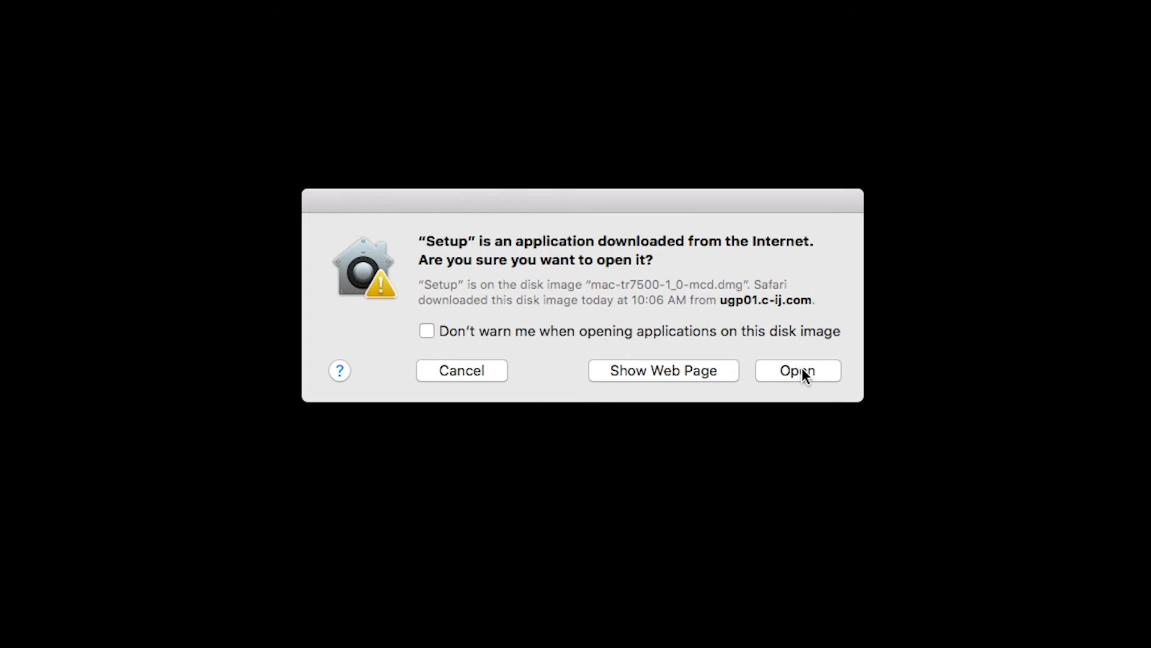
left_click(798, 370)
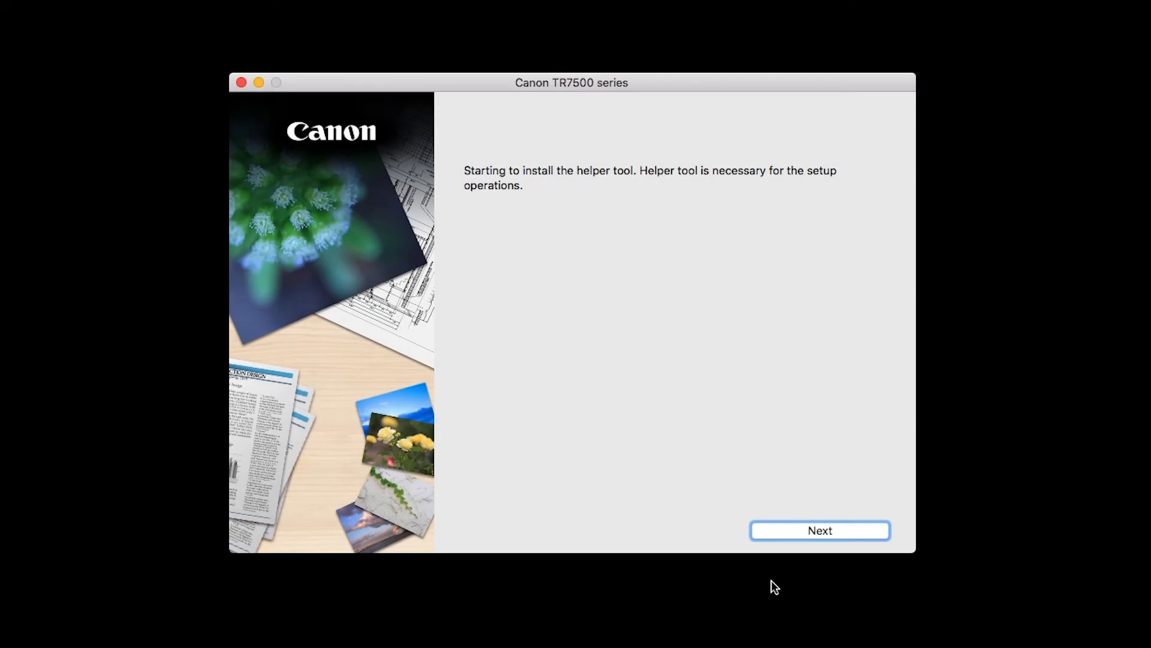
- Authorize the installer's helper tool with the account password
left_click(820, 530)
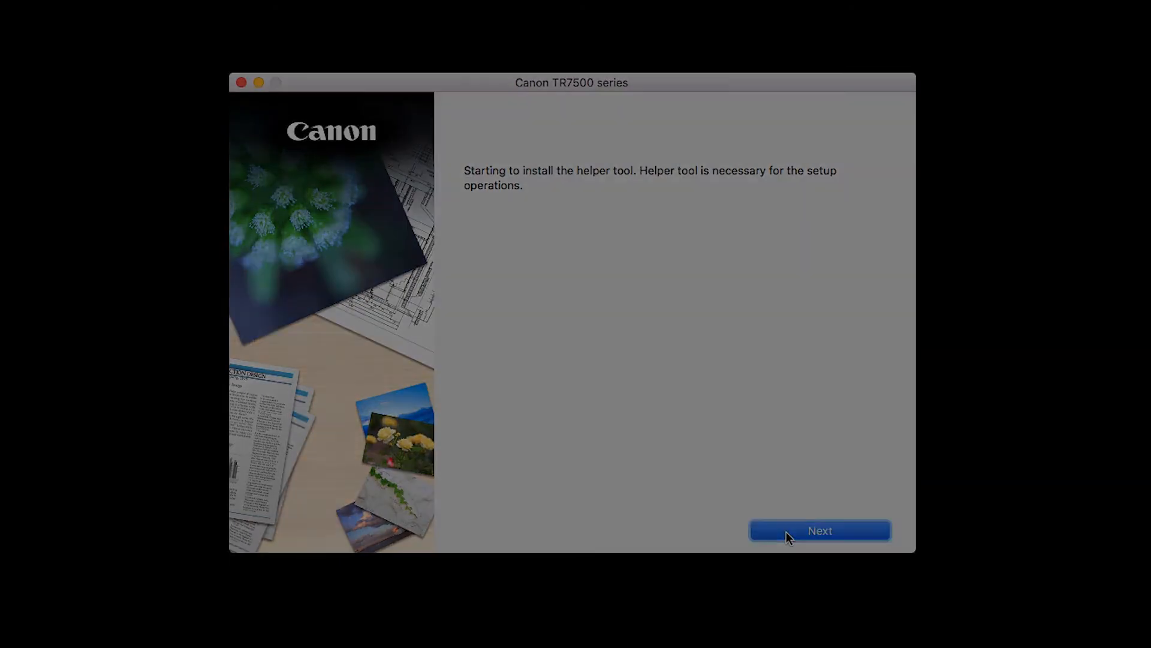
left_click(819, 530)
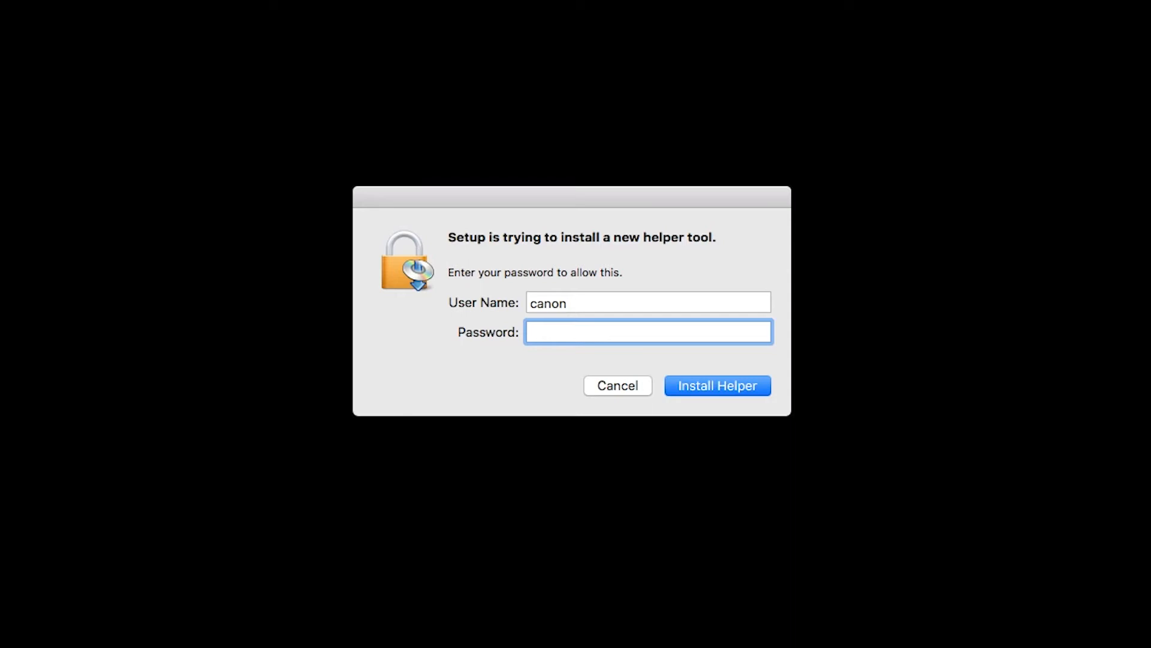
type("••••")
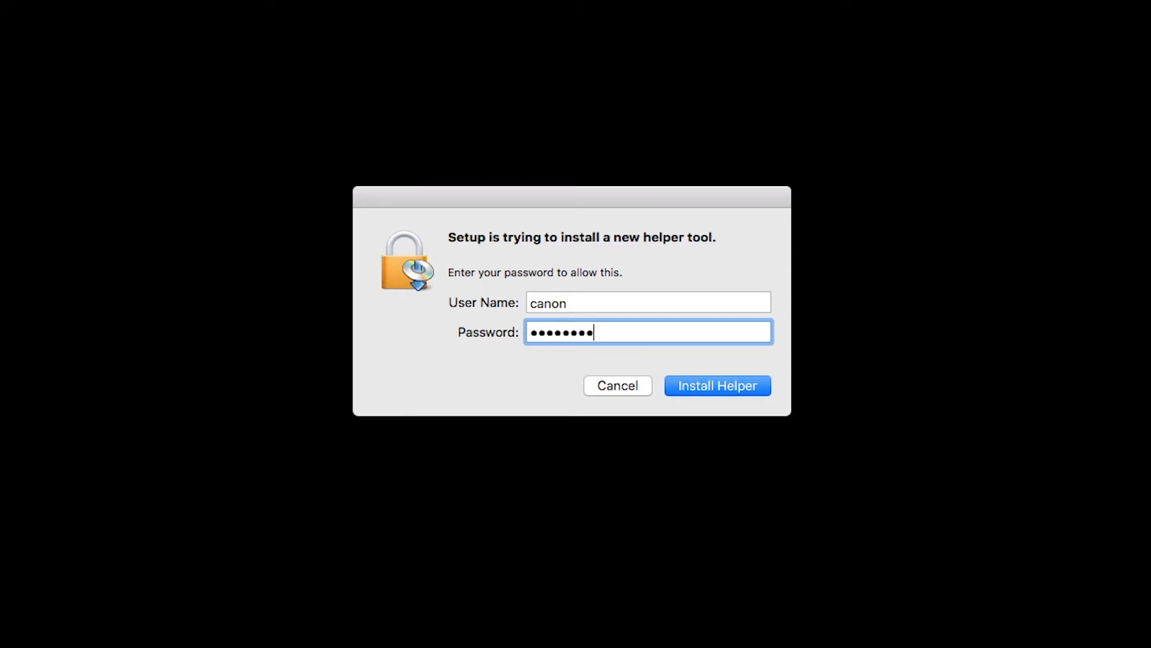
left_click(716, 386)
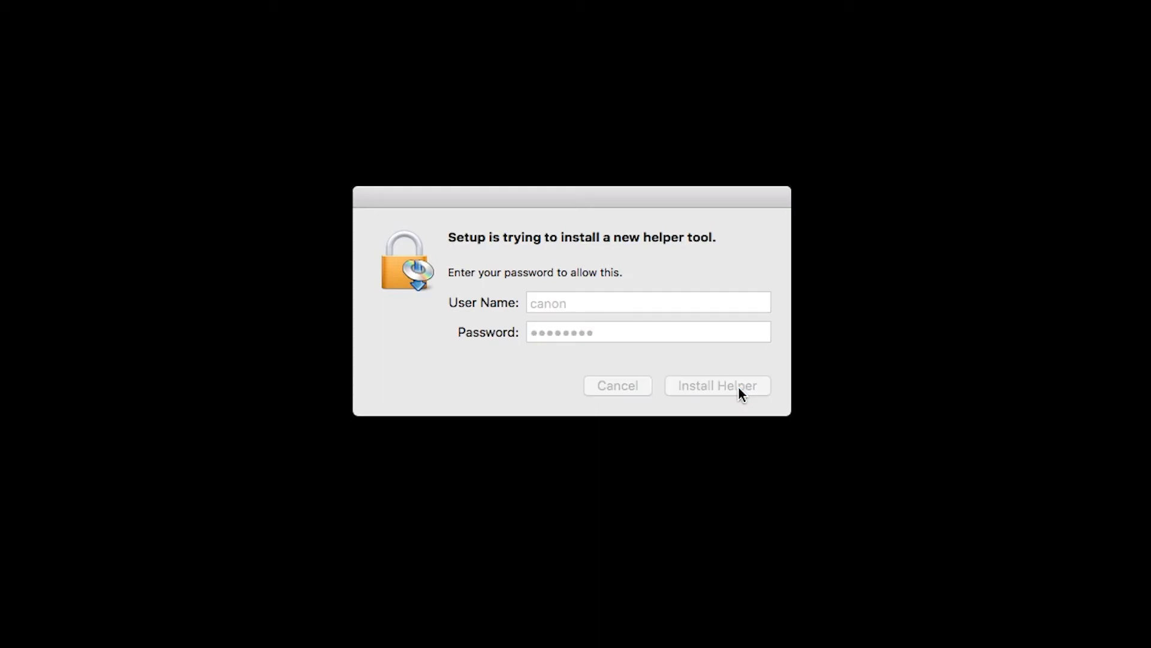
left_click(717, 386)
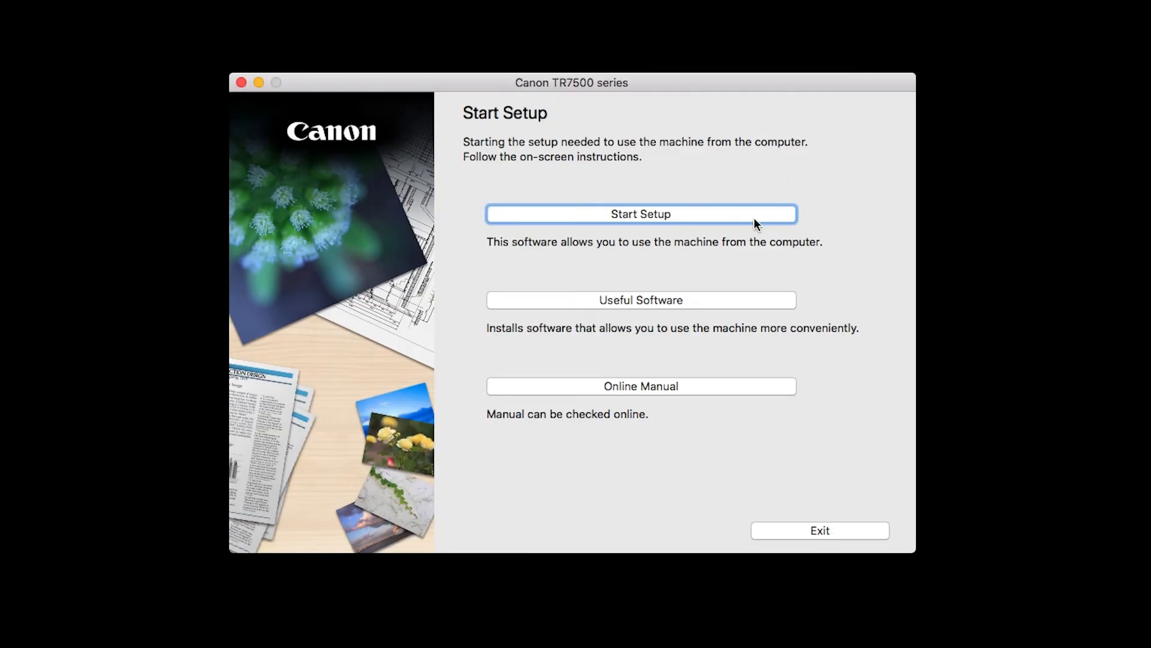
- Choose Start Setup to begin setting up the printer from the computer
left_click(640, 213)
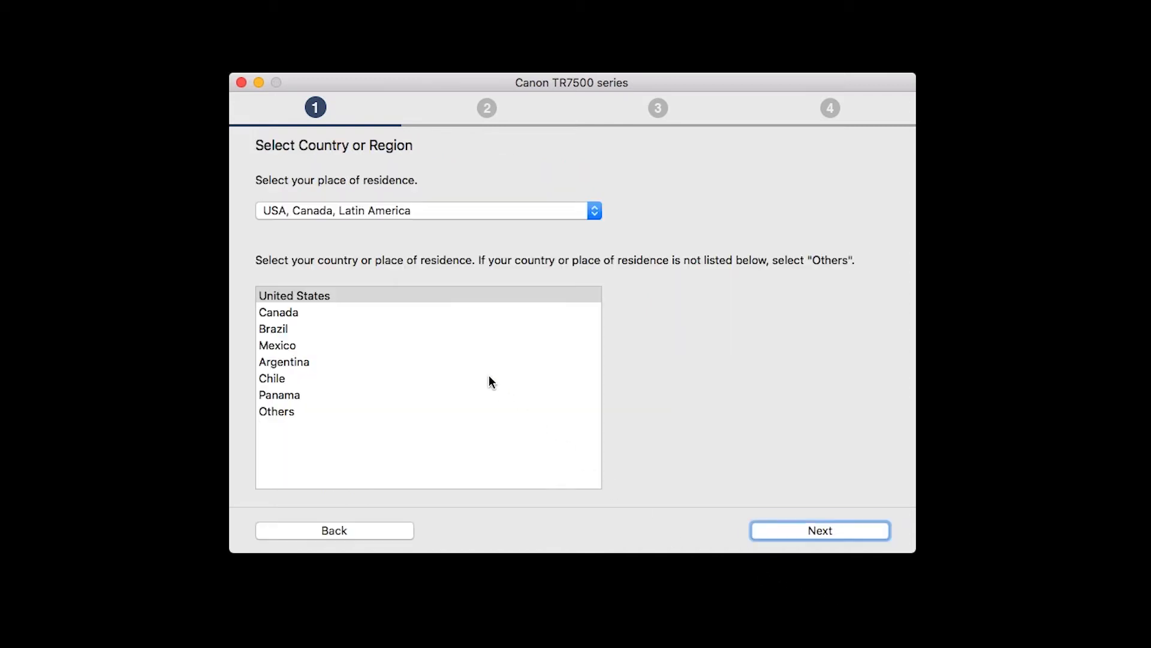
- Choose United States, accept the License Agreement and agree to the Extended Survey Program
left_click(295, 295)
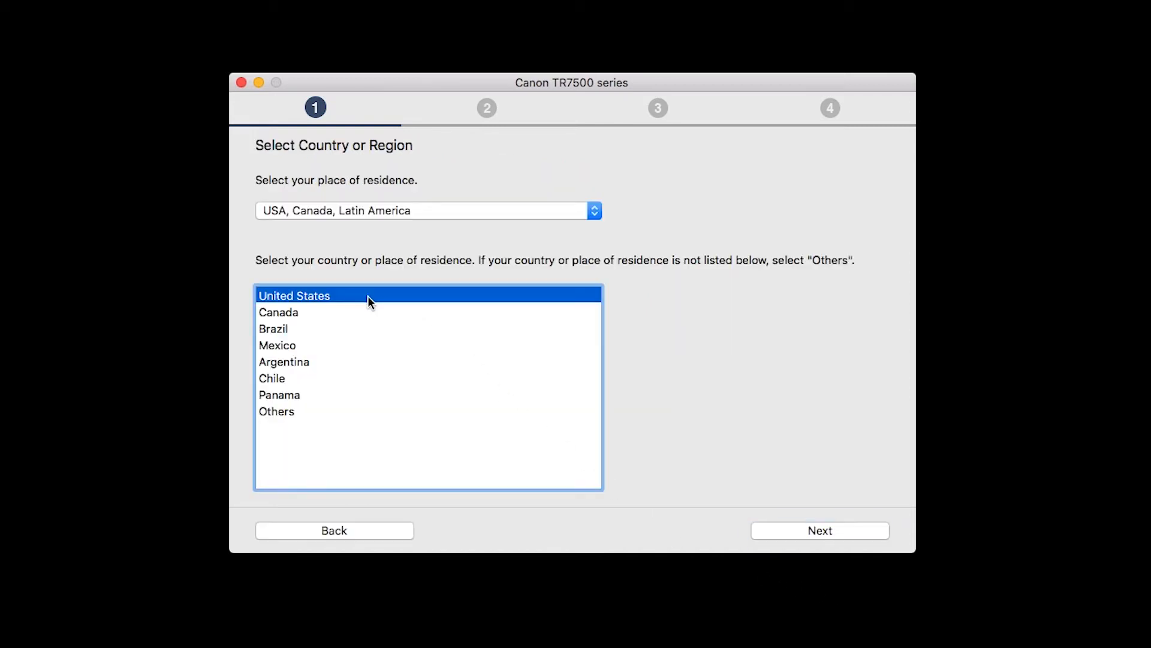
mouse_move(819, 530)
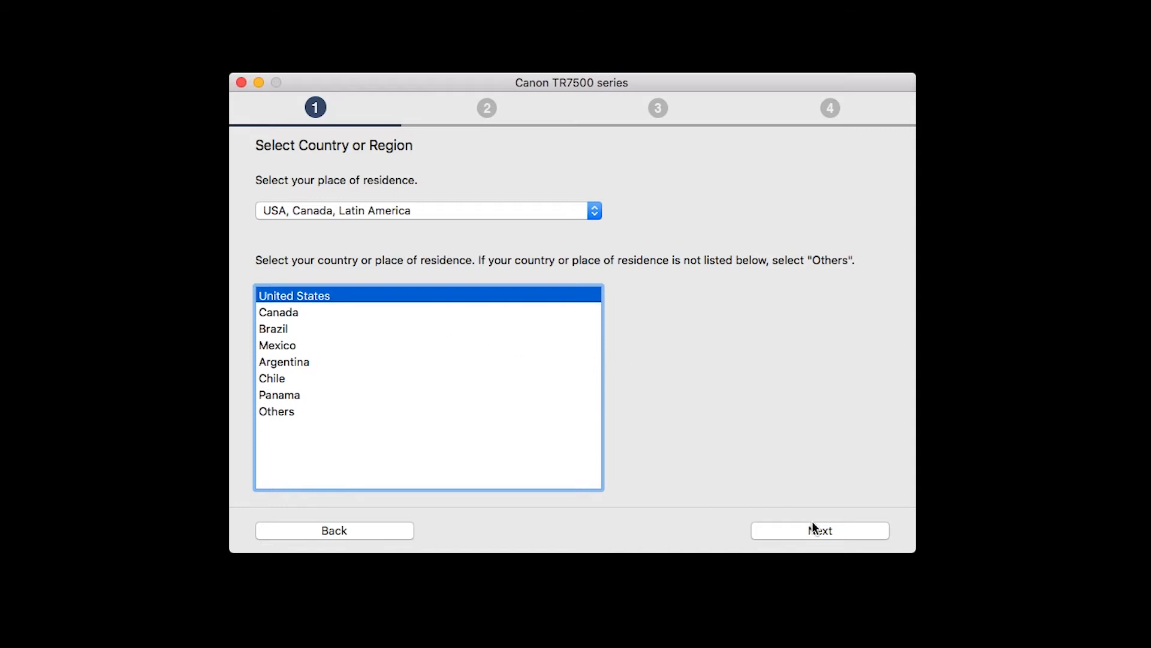
left_click(819, 530)
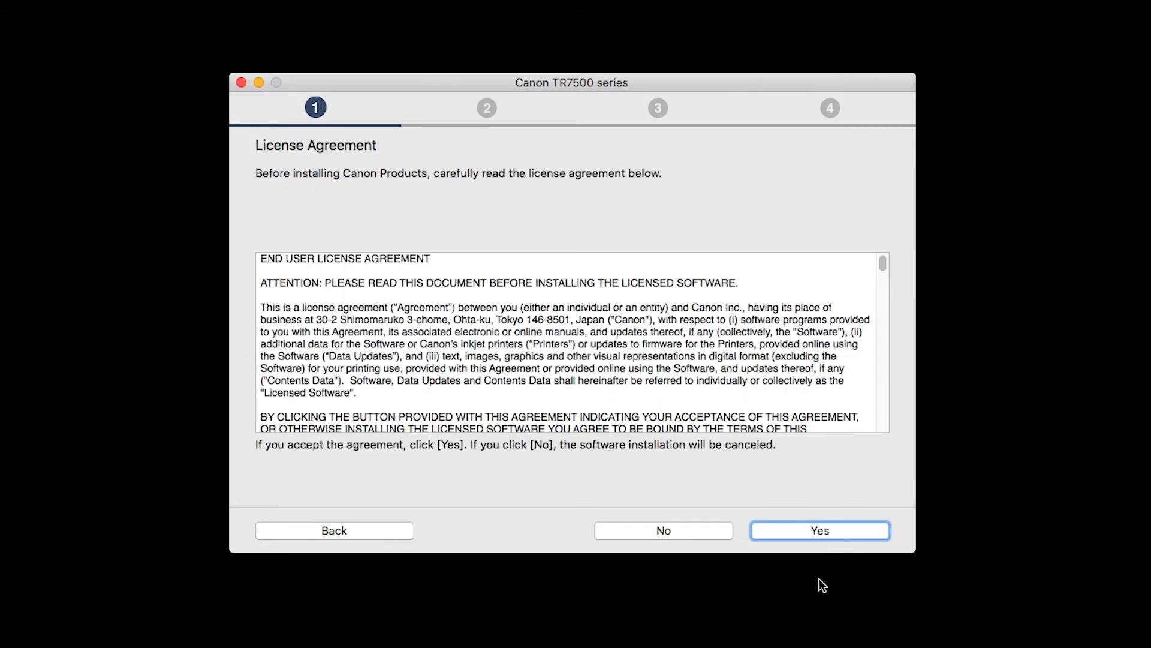
mouse_move(821, 575)
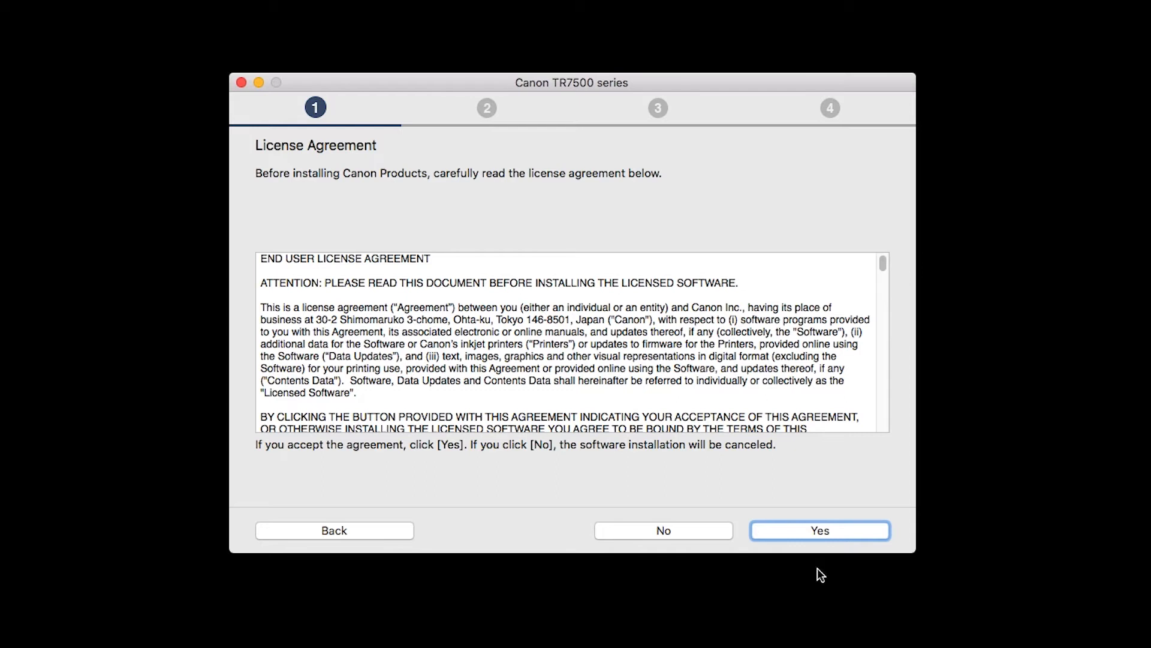
left_click(820, 530)
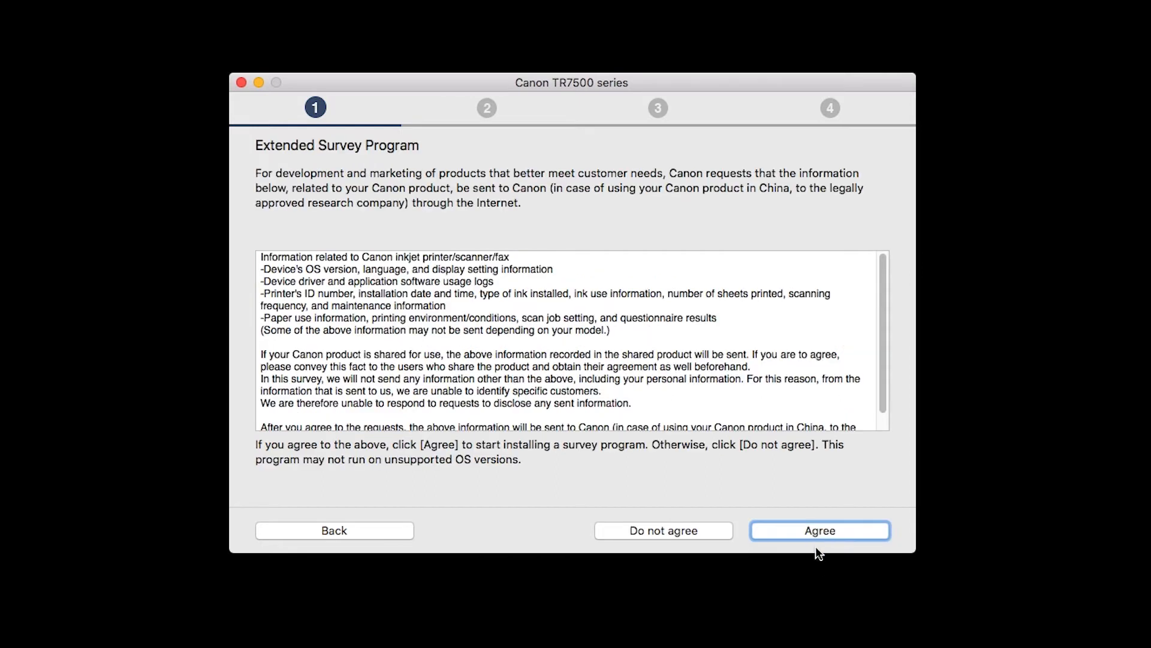
mouse_move(824, 580)
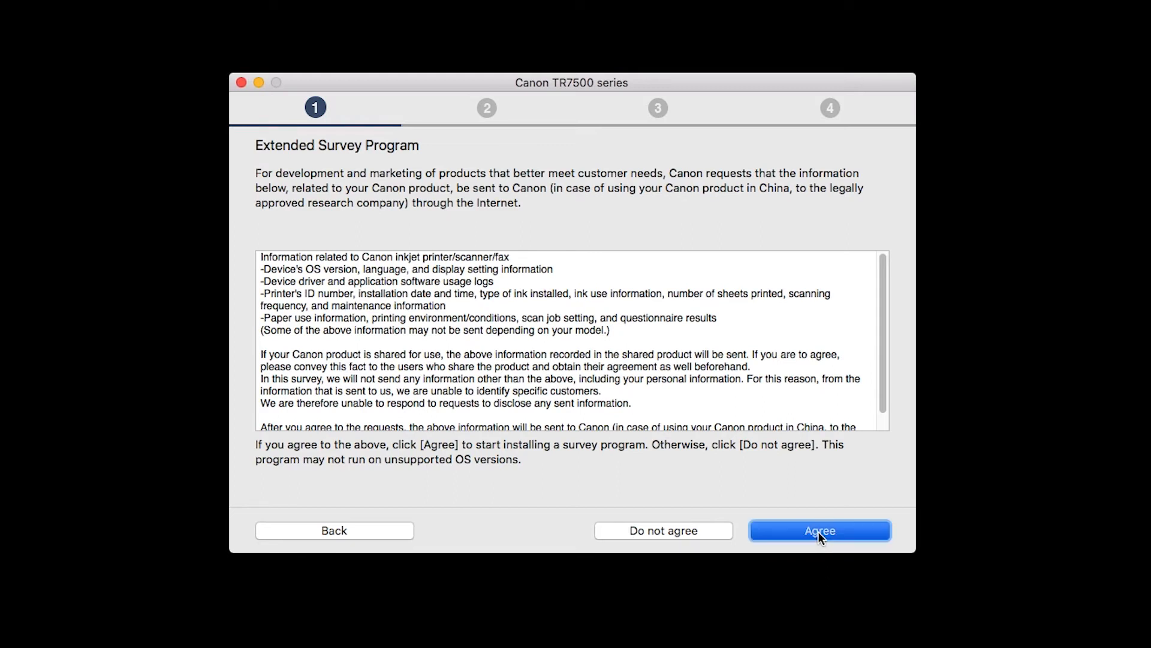
left_click(819, 530)
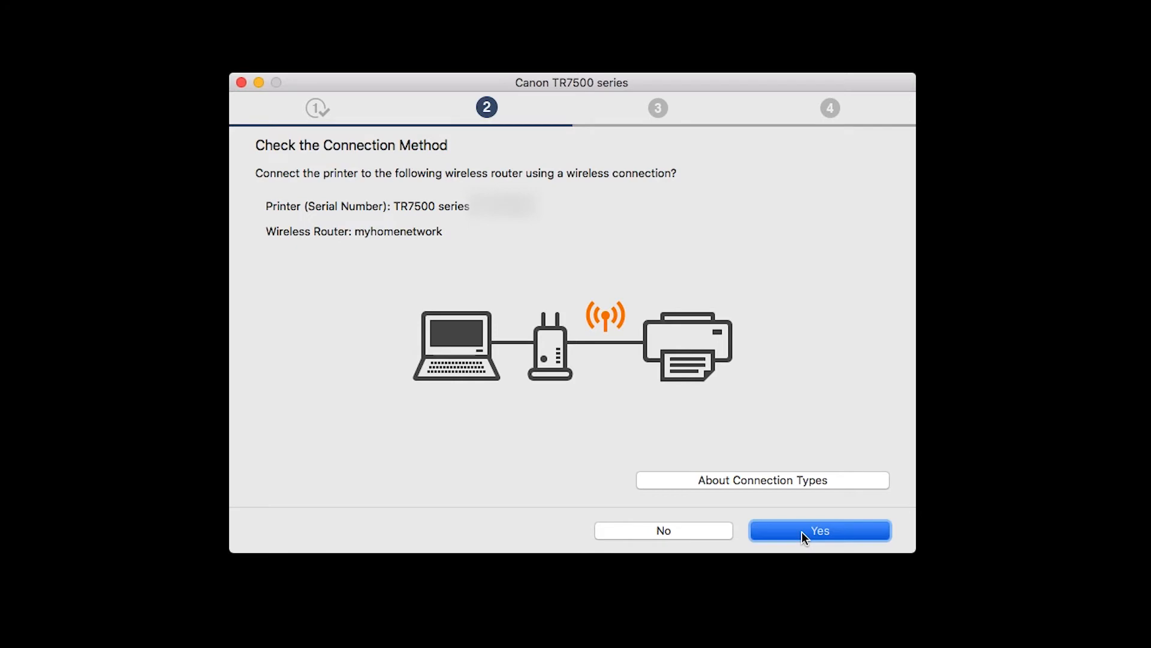
- Confirm wireless connection and submit the myhomenetwork_2.4Ghz router with its network key
left_click(820, 530)
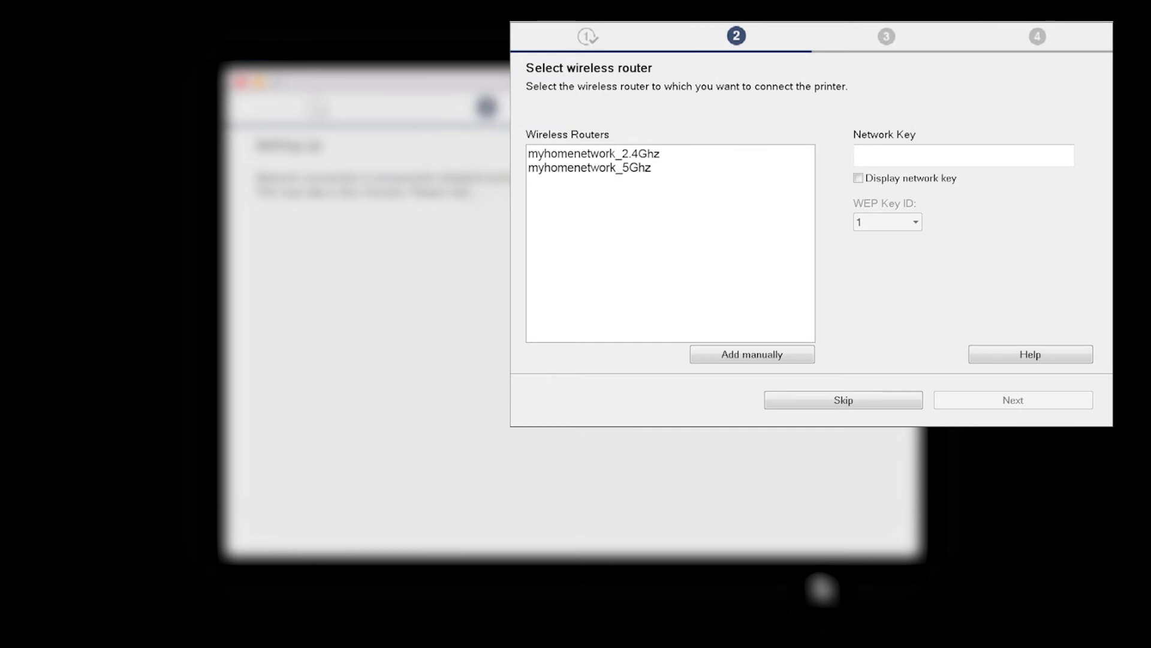
left_click(592, 153)
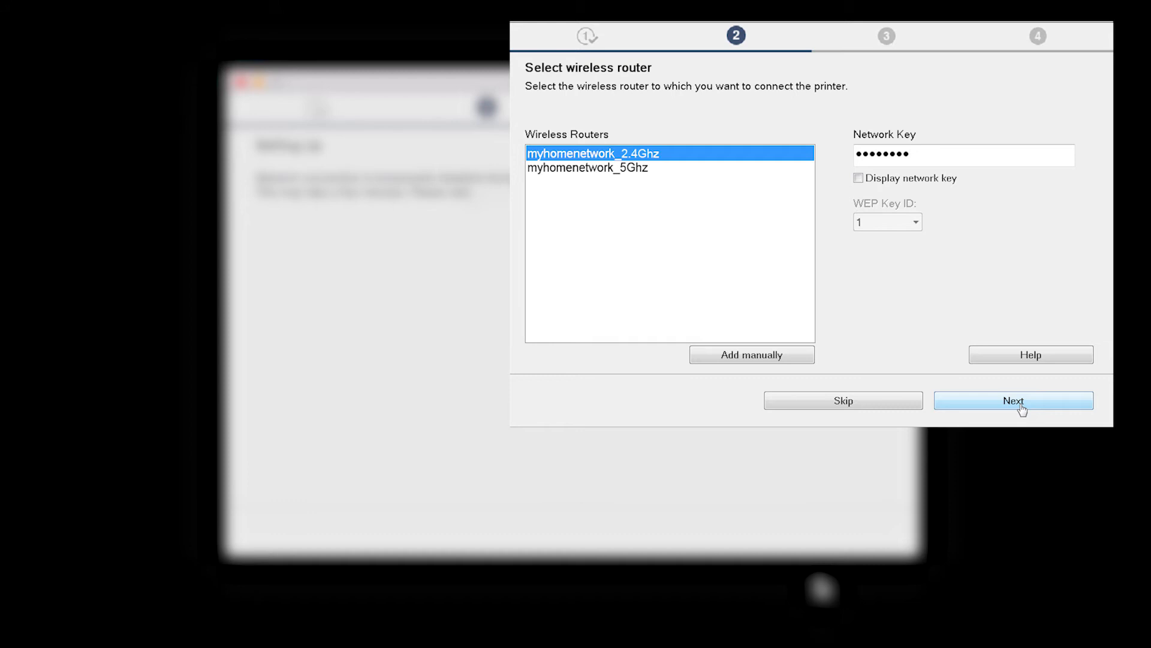
left_click(1013, 399)
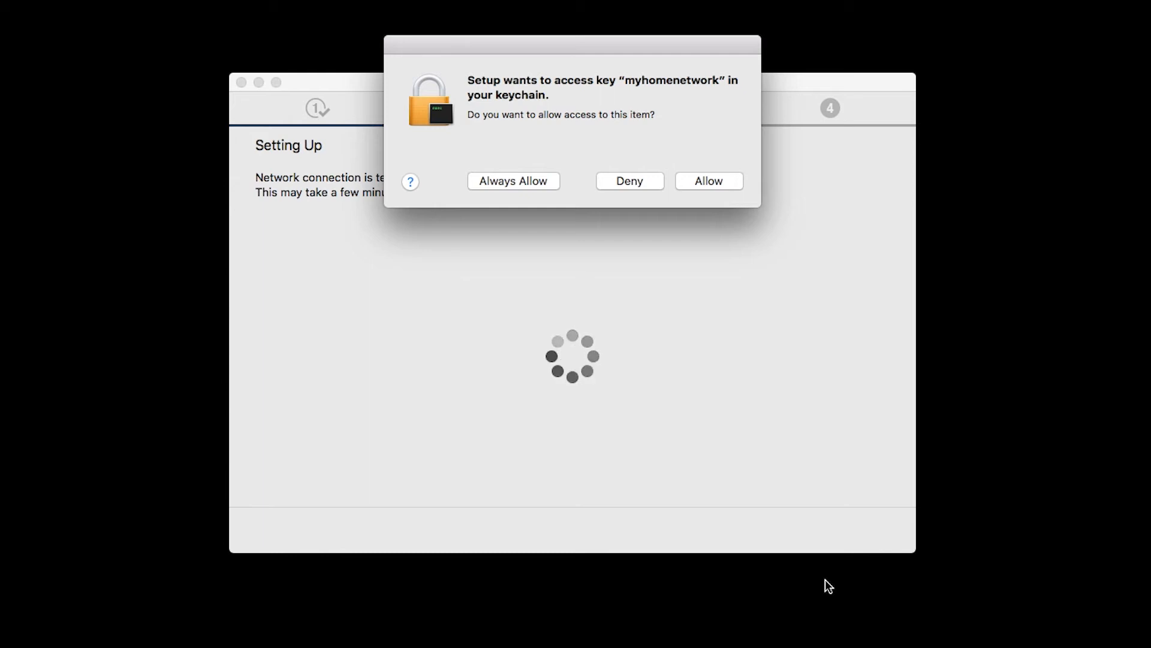
mouse_move(808, 504)
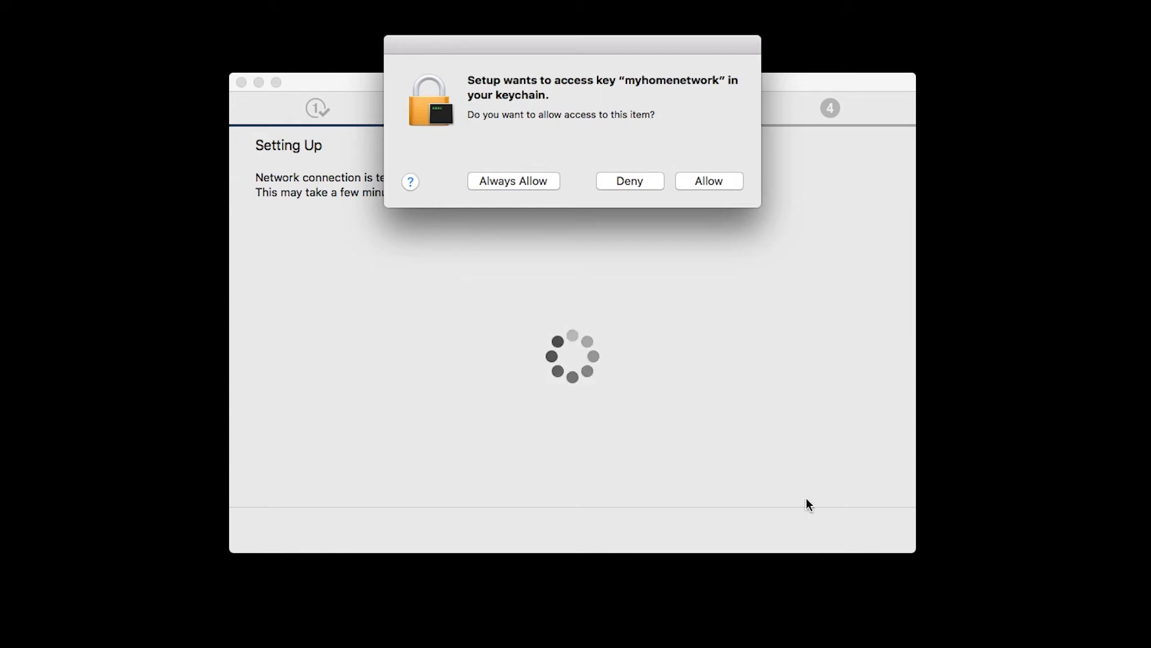
mouse_move(709, 181)
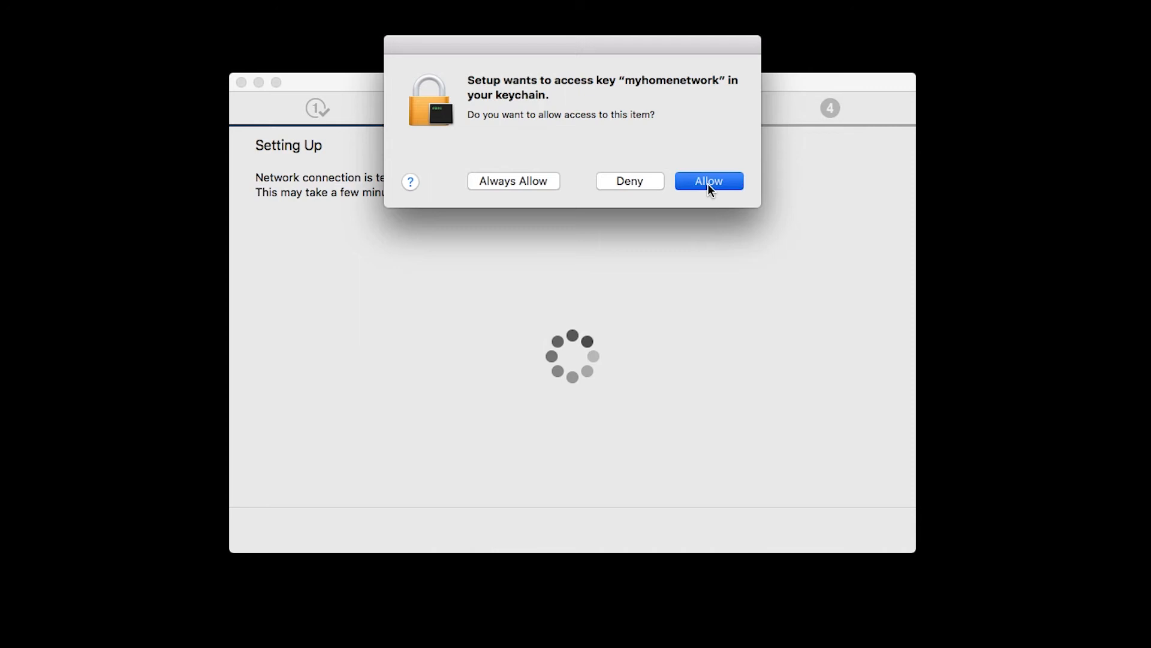
- Allow keychain access to the saved myhomenetwork key so the connection completes
left_click(707, 180)
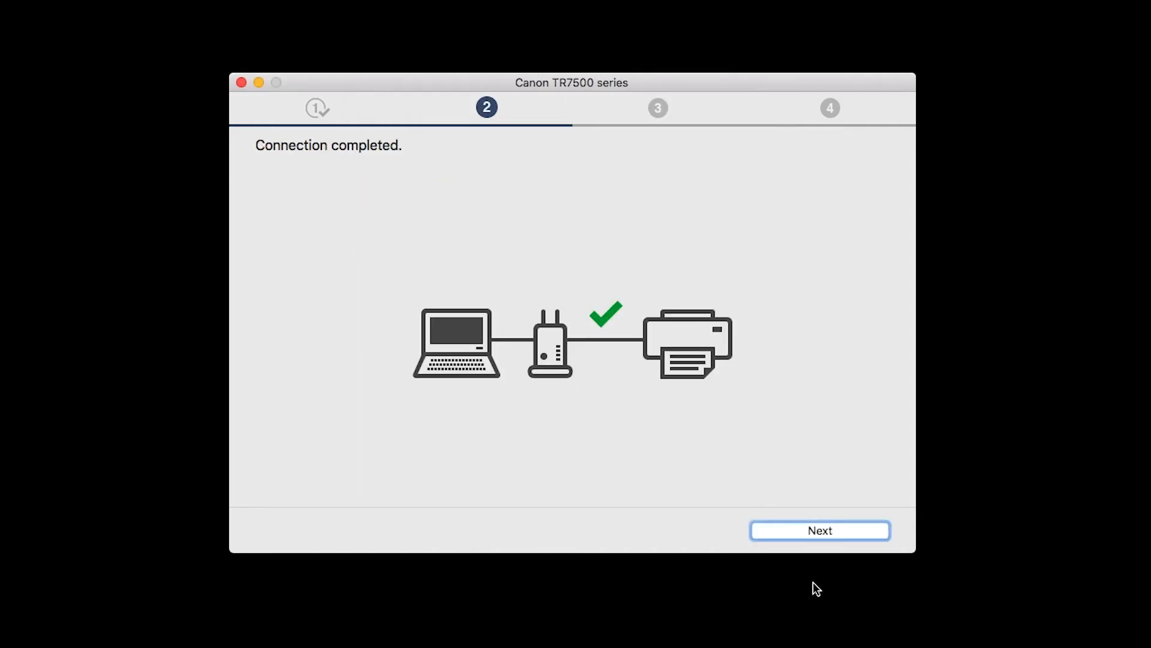
mouse_move(820, 560)
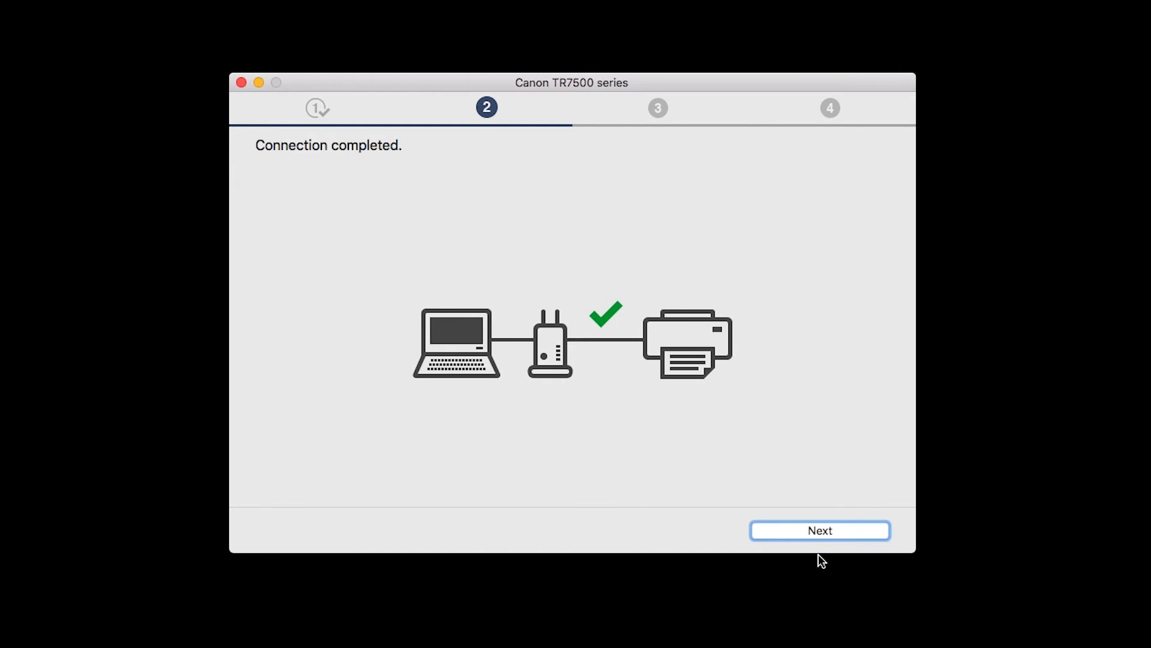
- Add the Canon TR7500 series printer through the Add Printer dialog
left_click(820, 530)
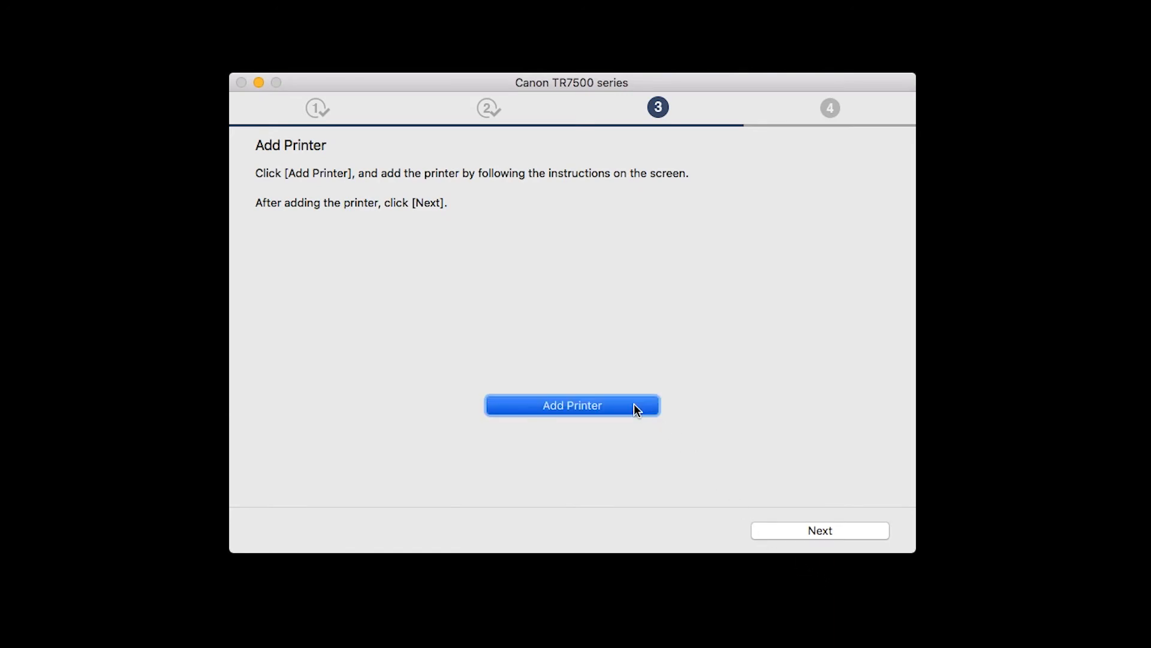
left_click(572, 405)
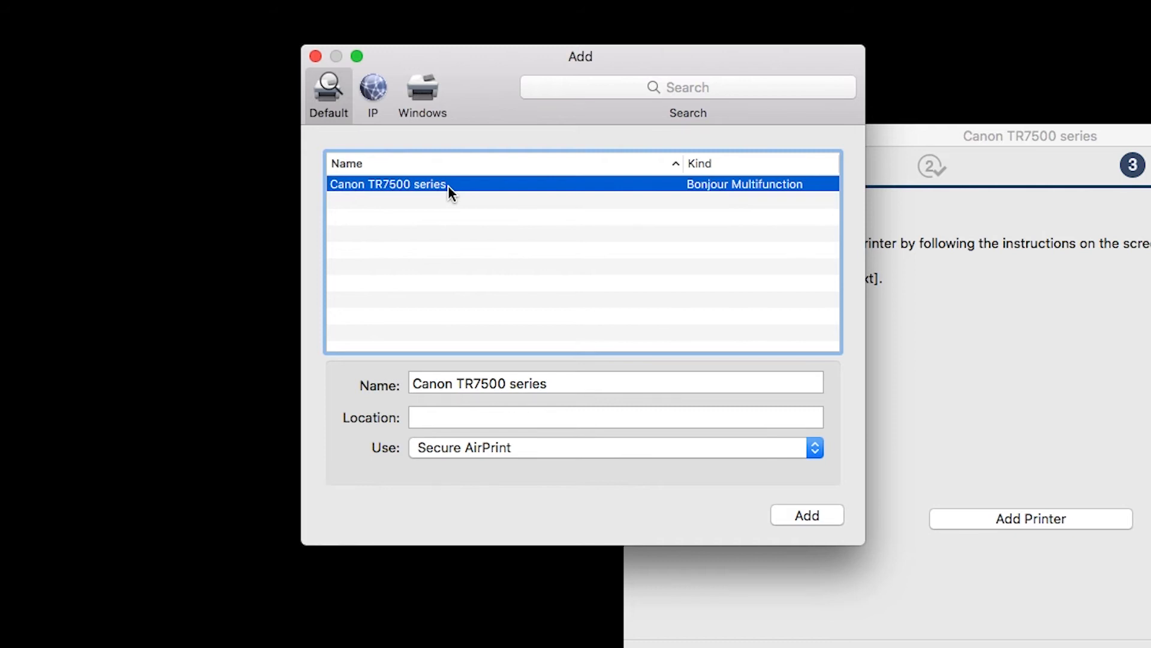
mouse_move(534, 288)
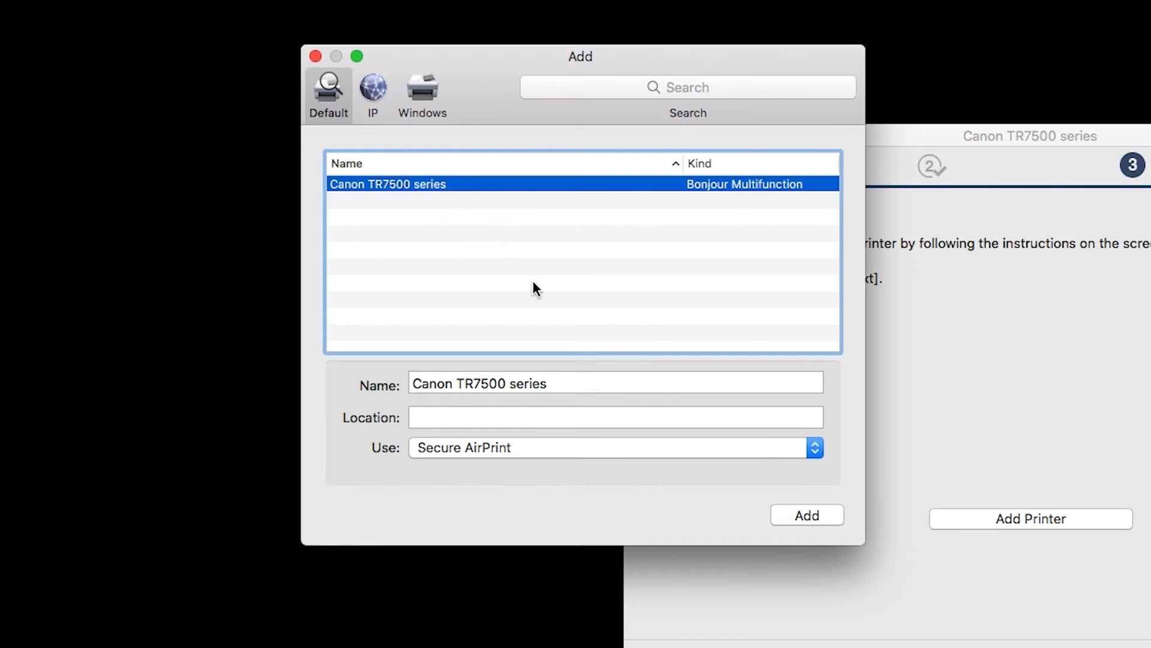
left_click(805, 515)
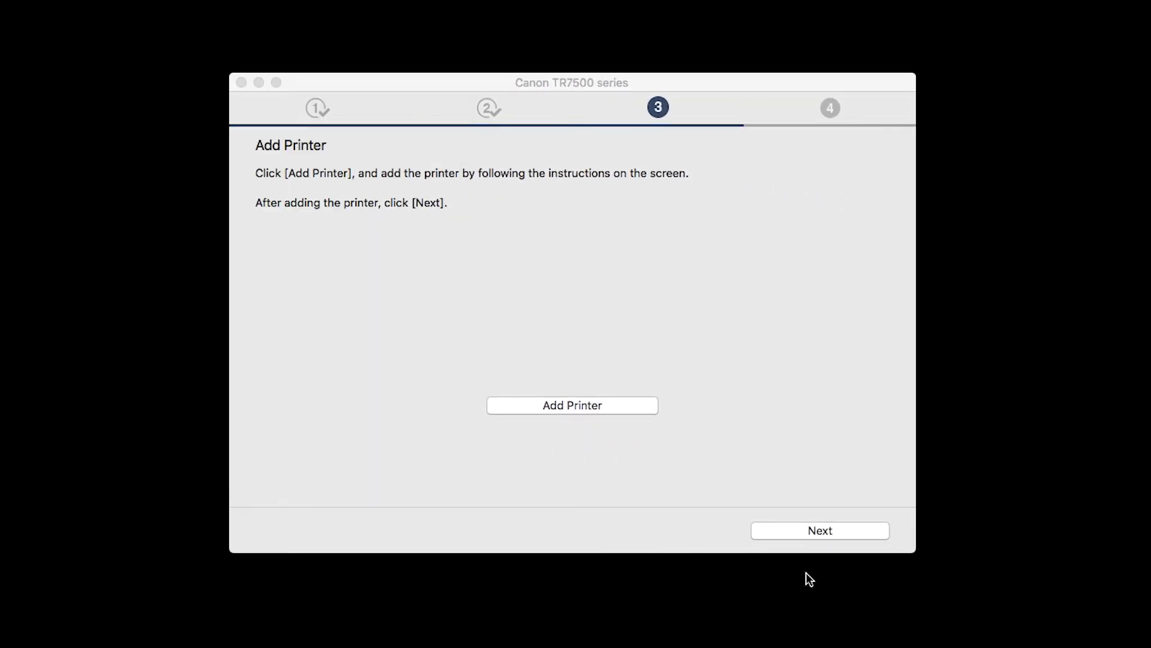
- Run the test print on plain paper and continue to Setup Complete
left_click(820, 530)
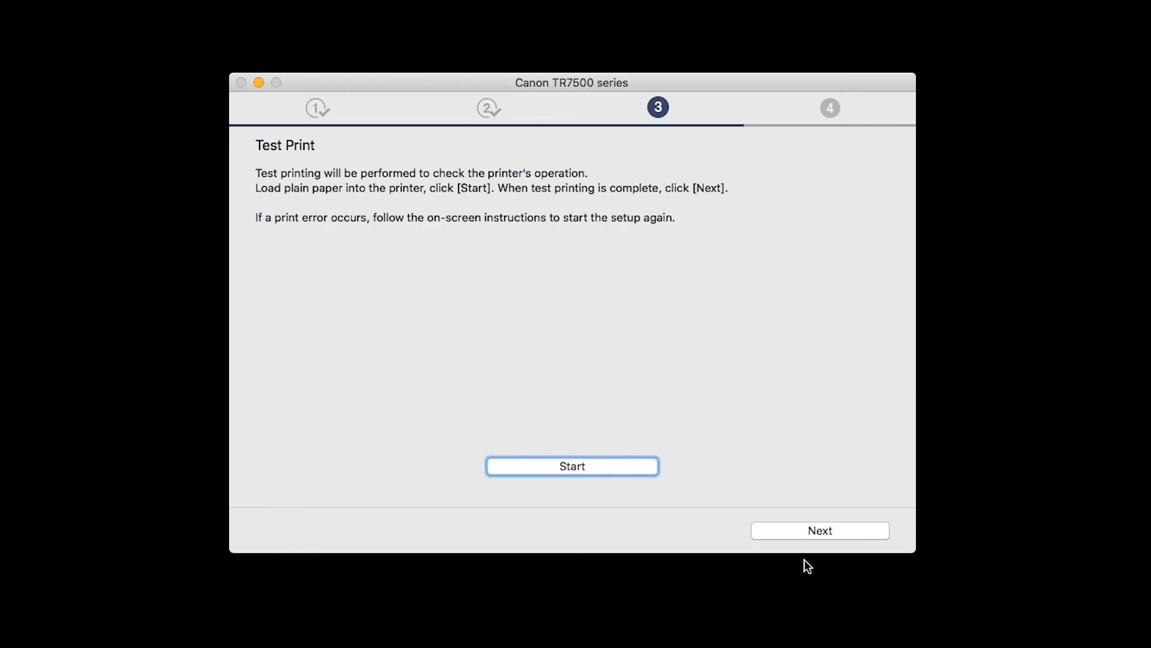
mouse_move(810, 586)
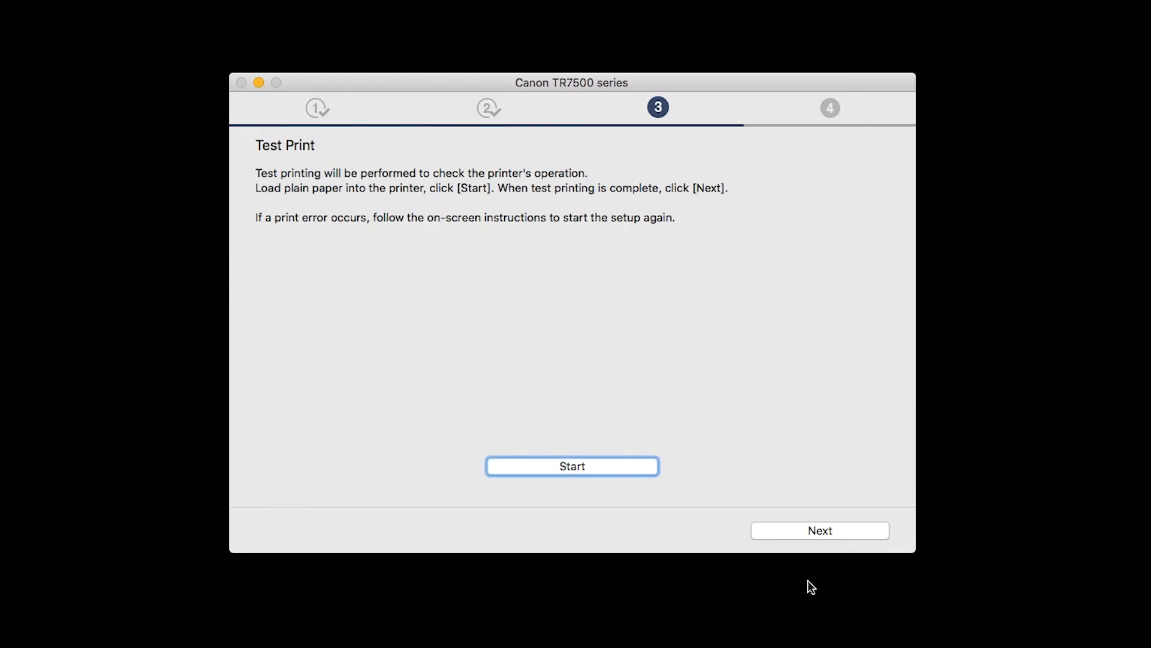
mouse_move(809, 589)
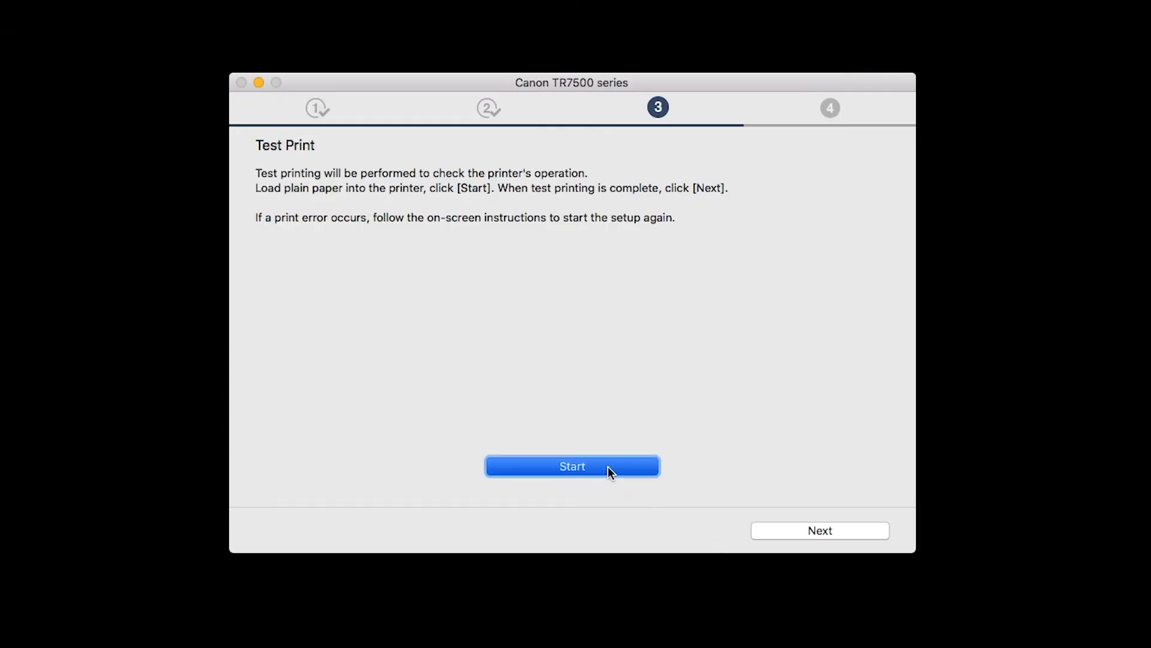
left_click(572, 465)
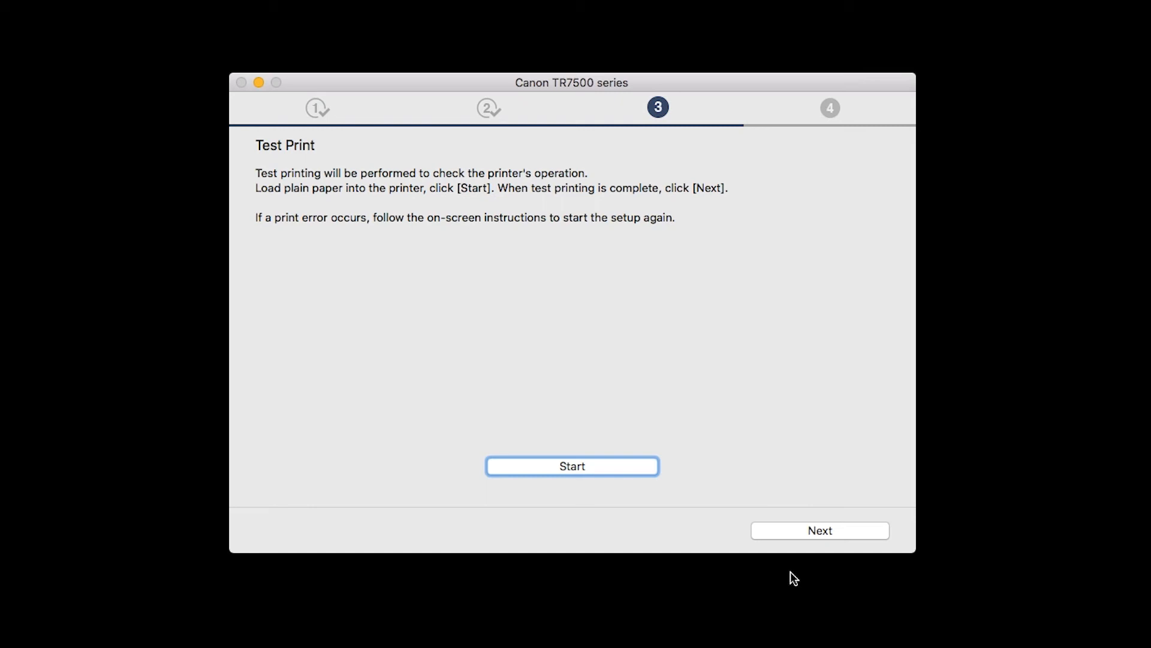
mouse_move(820, 530)
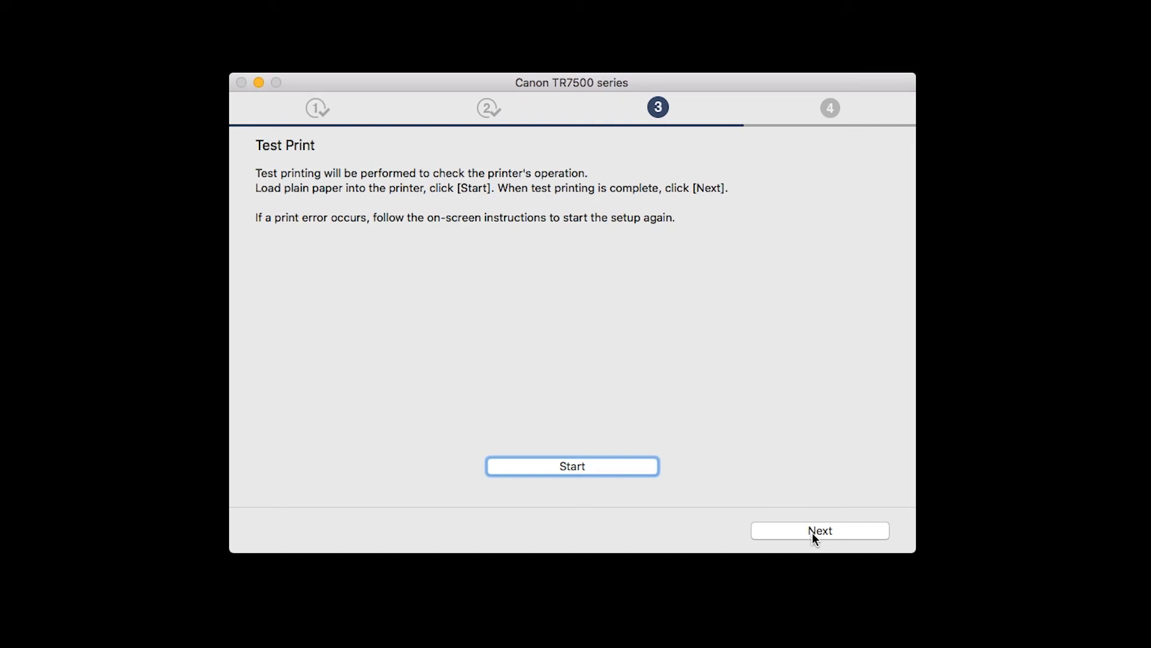
left_click(819, 530)
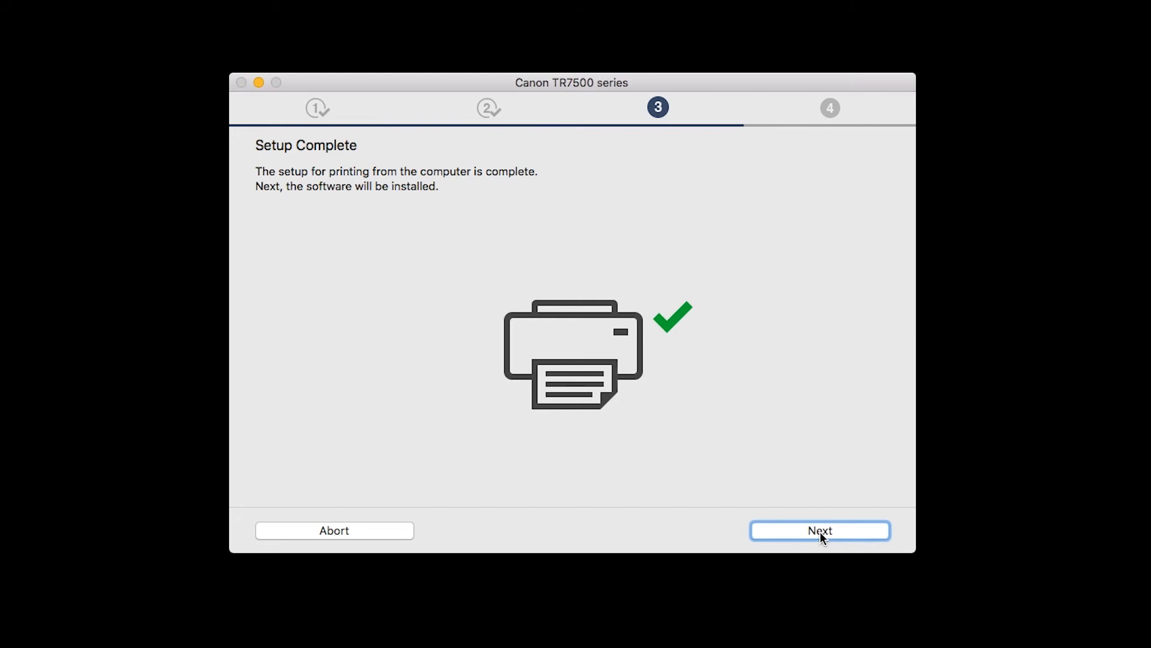
- Select IJ Scan Utility, User's Manual, My Image Garden and Quick Menu, then install them
left_click(820, 530)
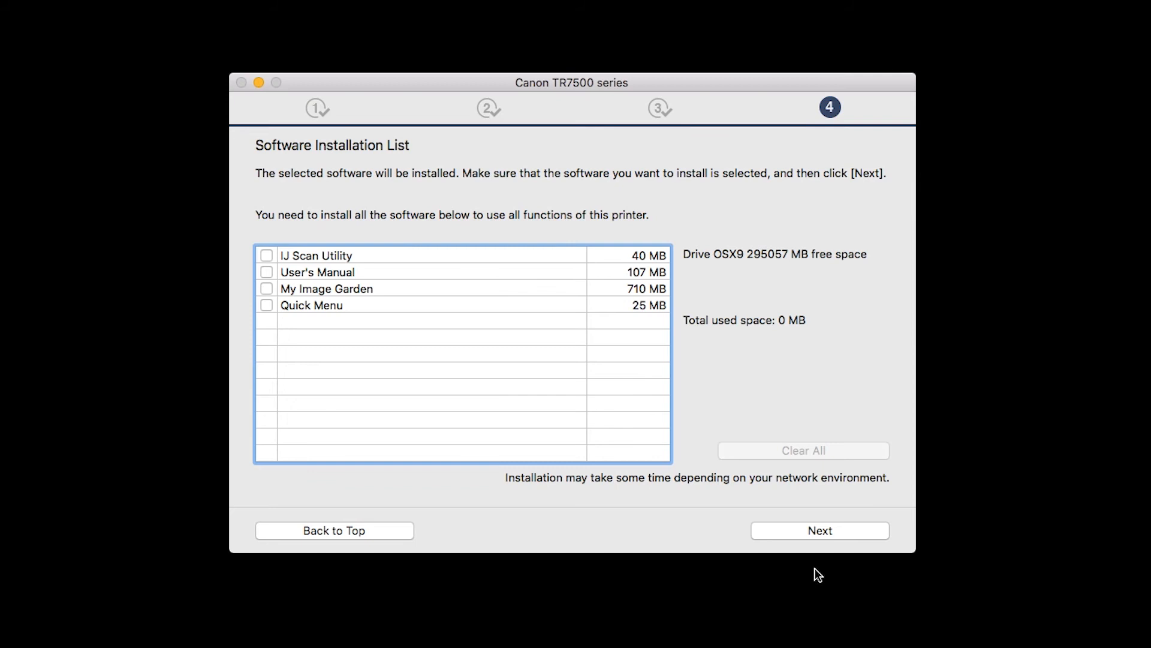
mouse_move(689, 504)
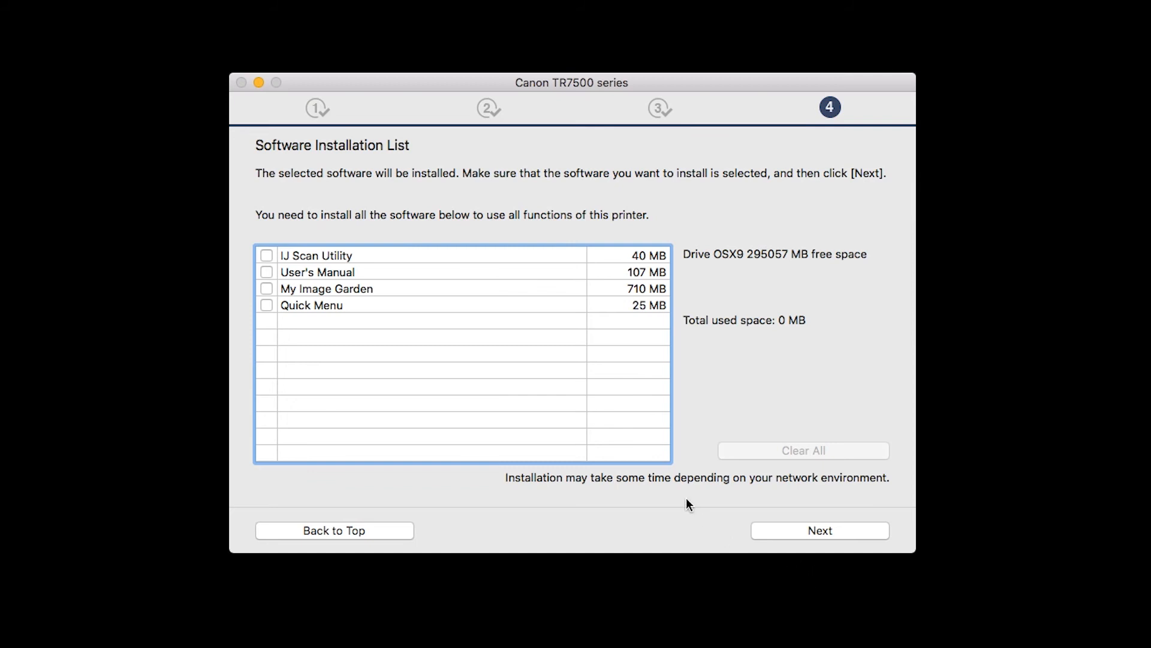
left_click(266, 255)
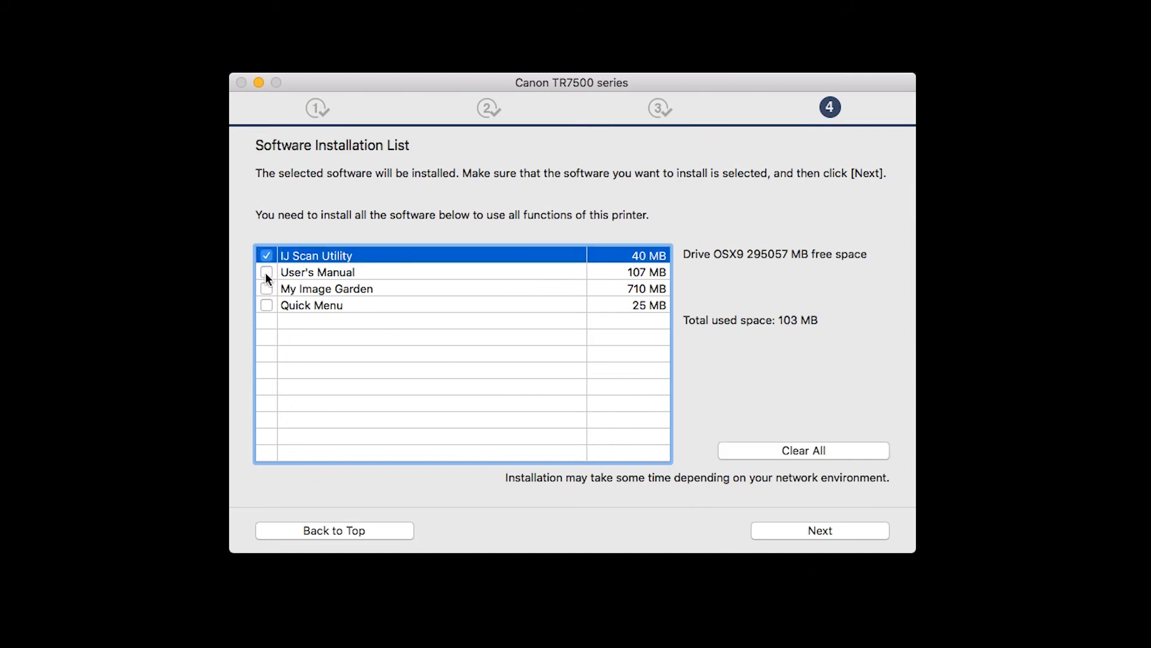
left_click(266, 288)
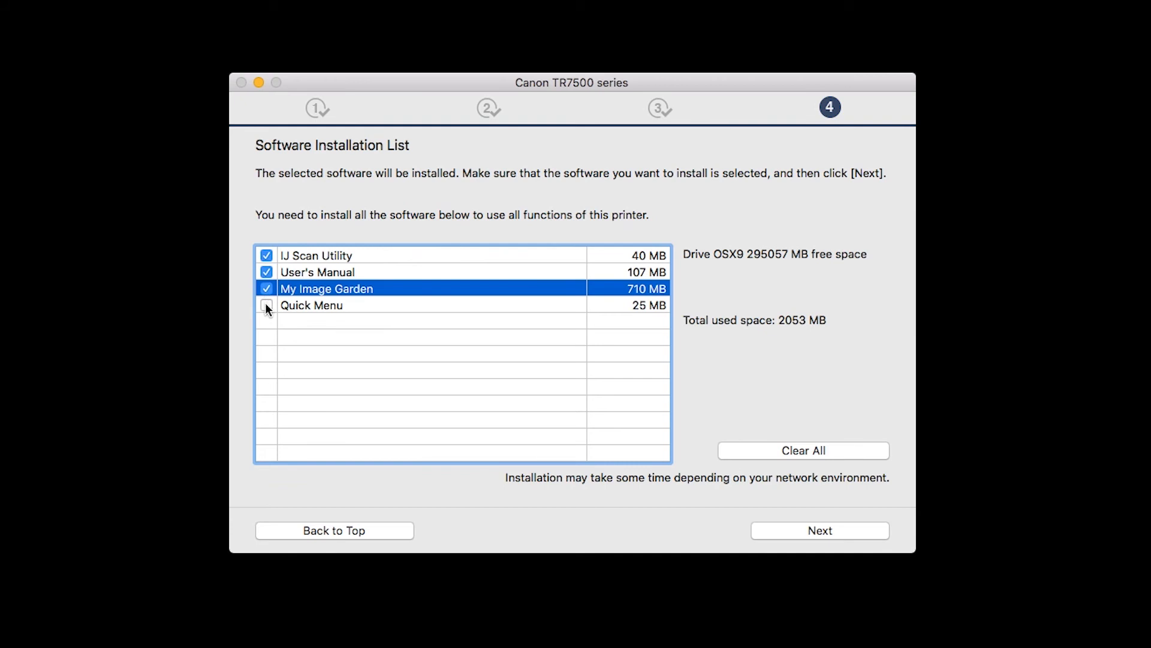
left_click(266, 305)
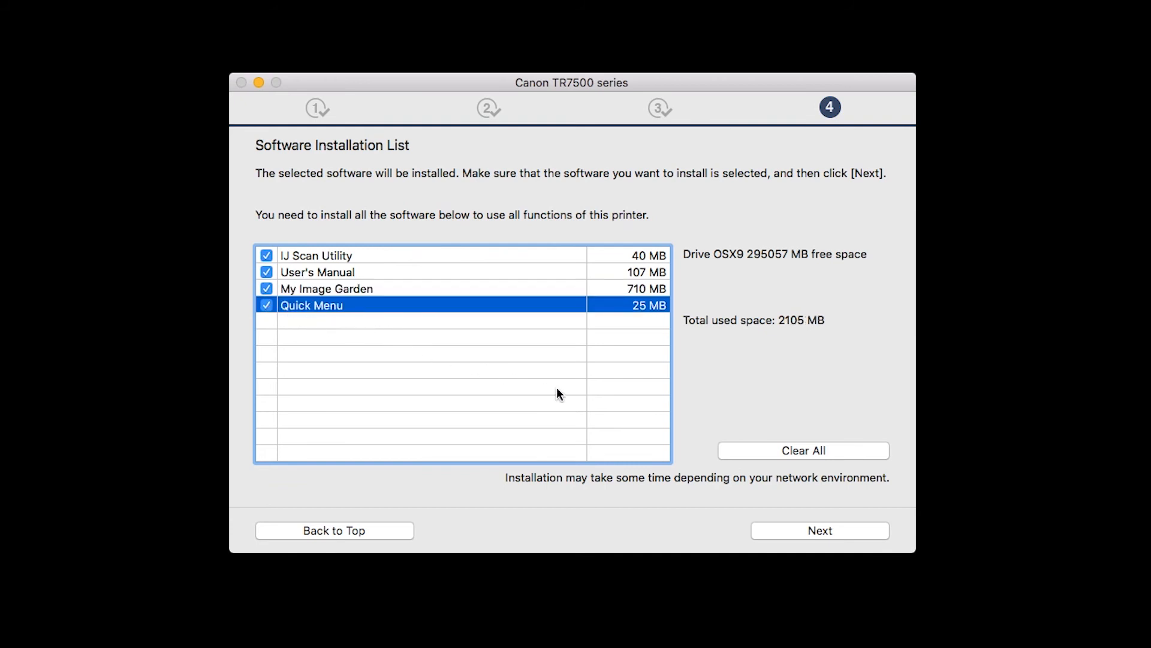
left_click(819, 531)
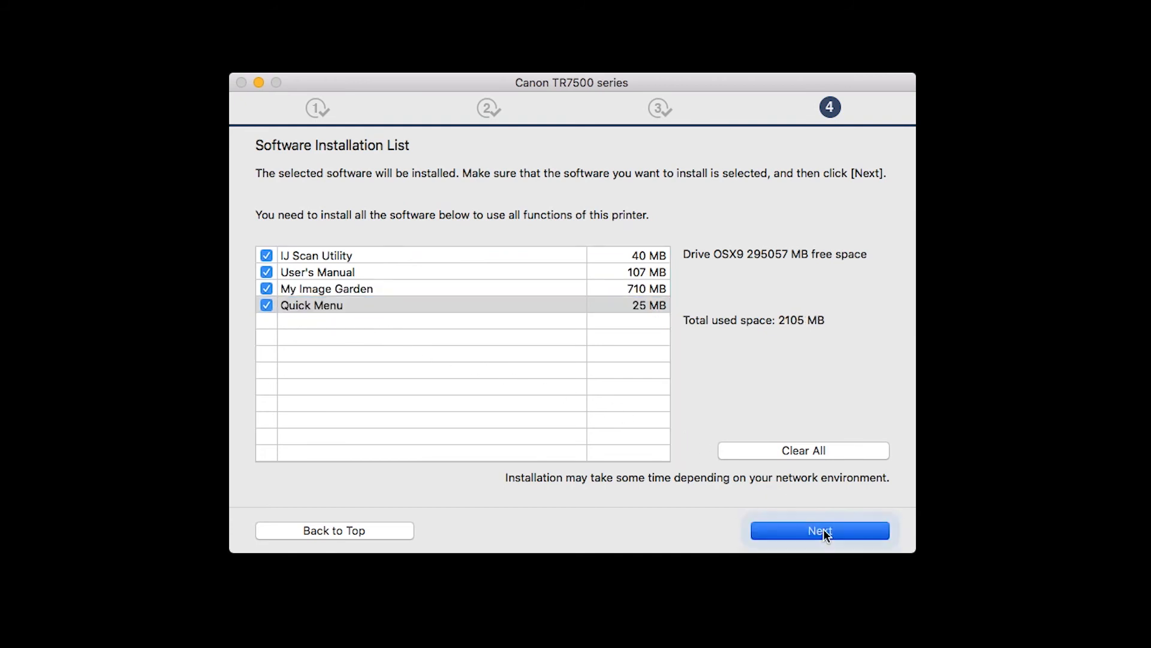
left_click(818, 530)
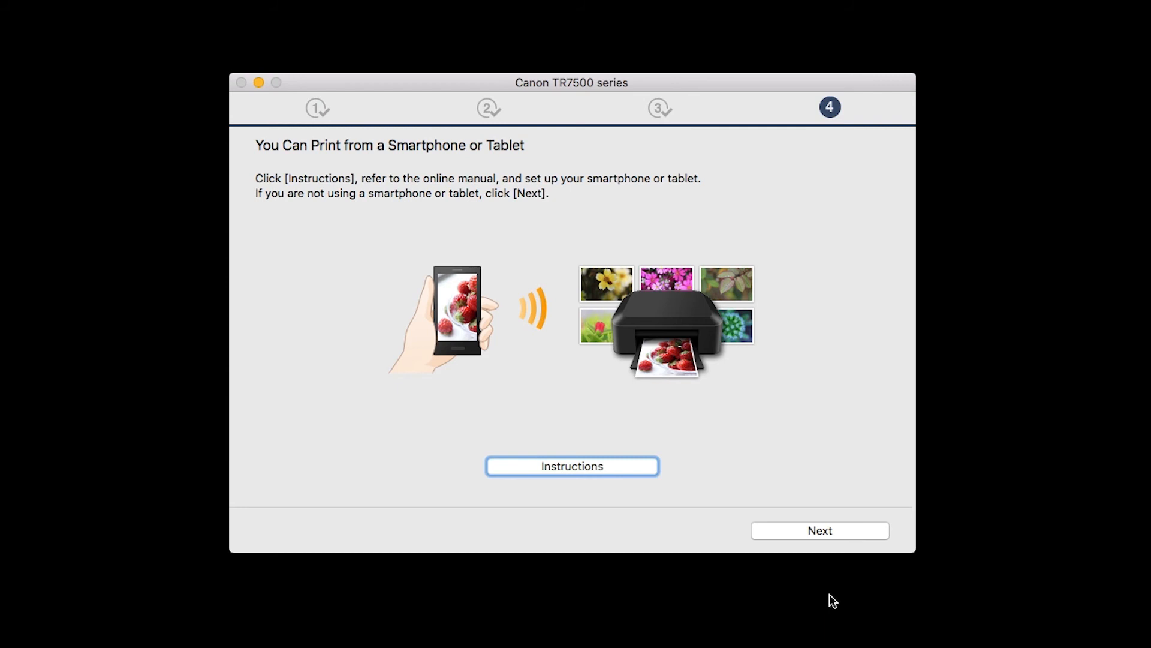
mouse_move(834, 578)
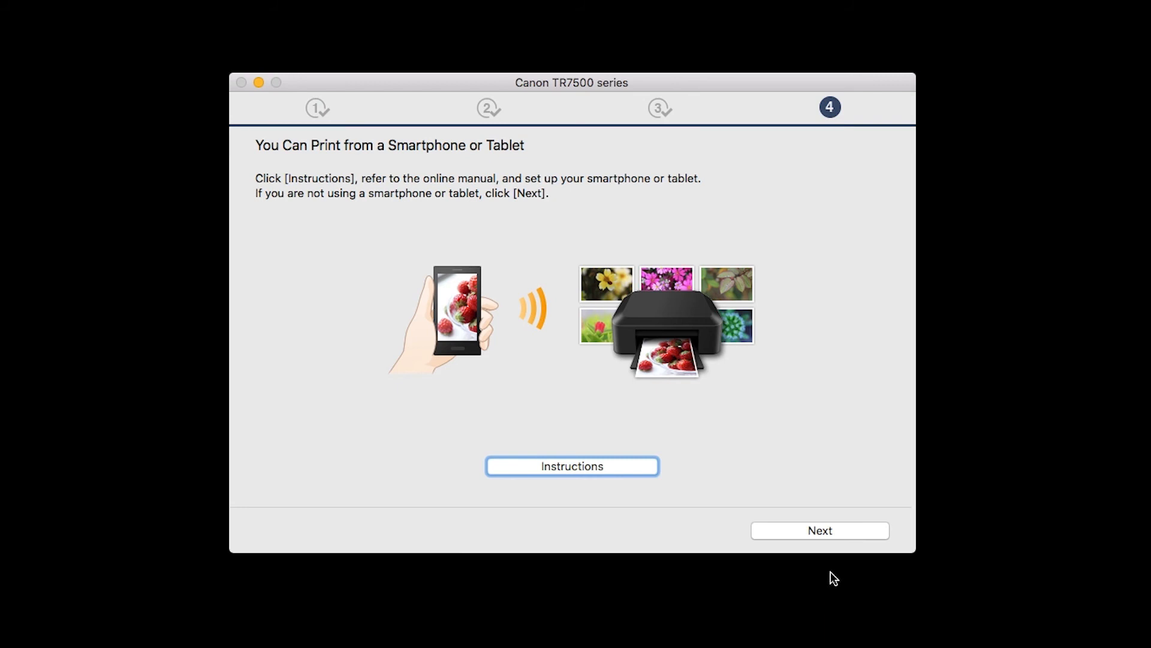
- Skip smartphone setup, register the printer, and create the online manual desktop shortcut
left_click(820, 530)
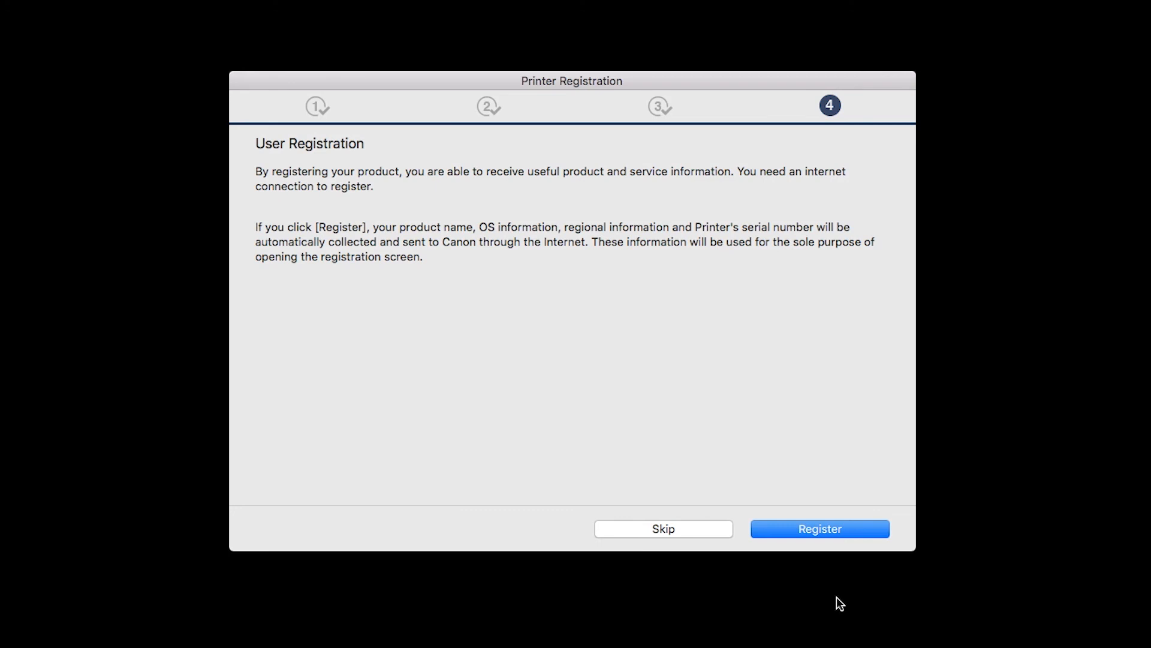
mouse_move(840, 549)
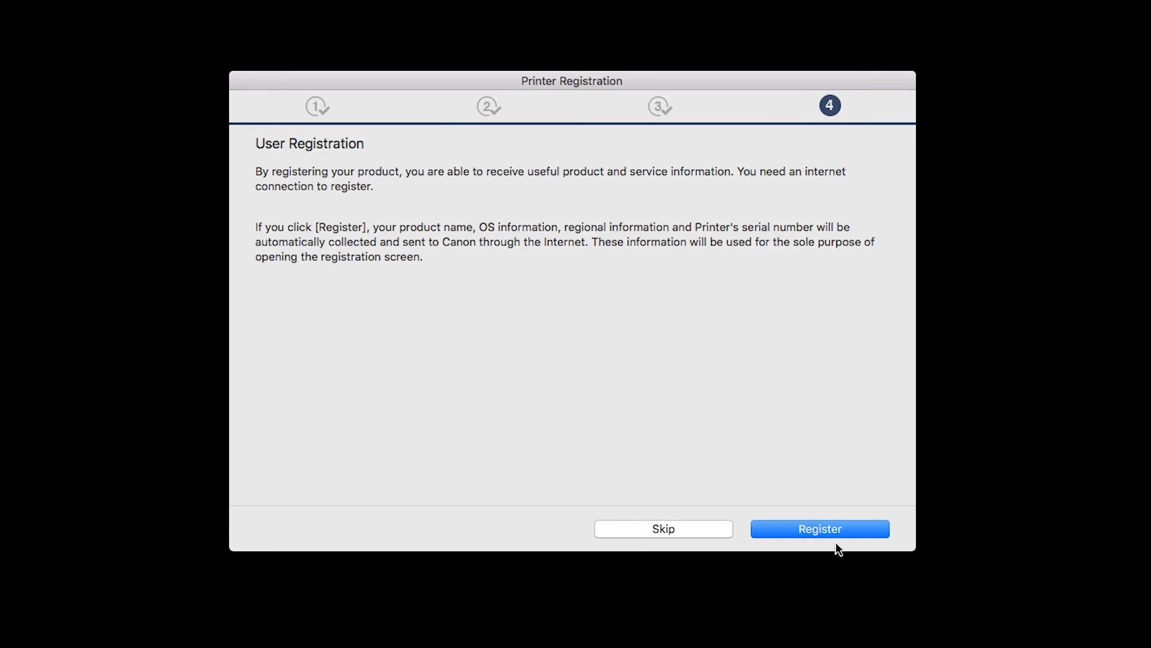
left_click(820, 527)
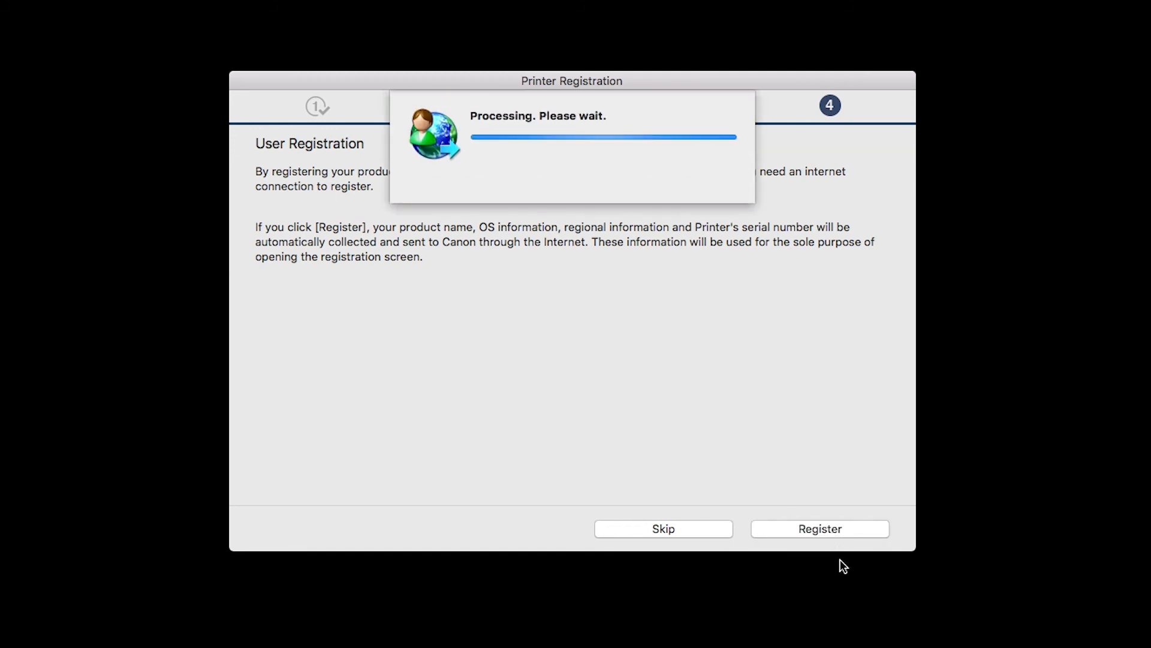
mouse_move(844, 579)
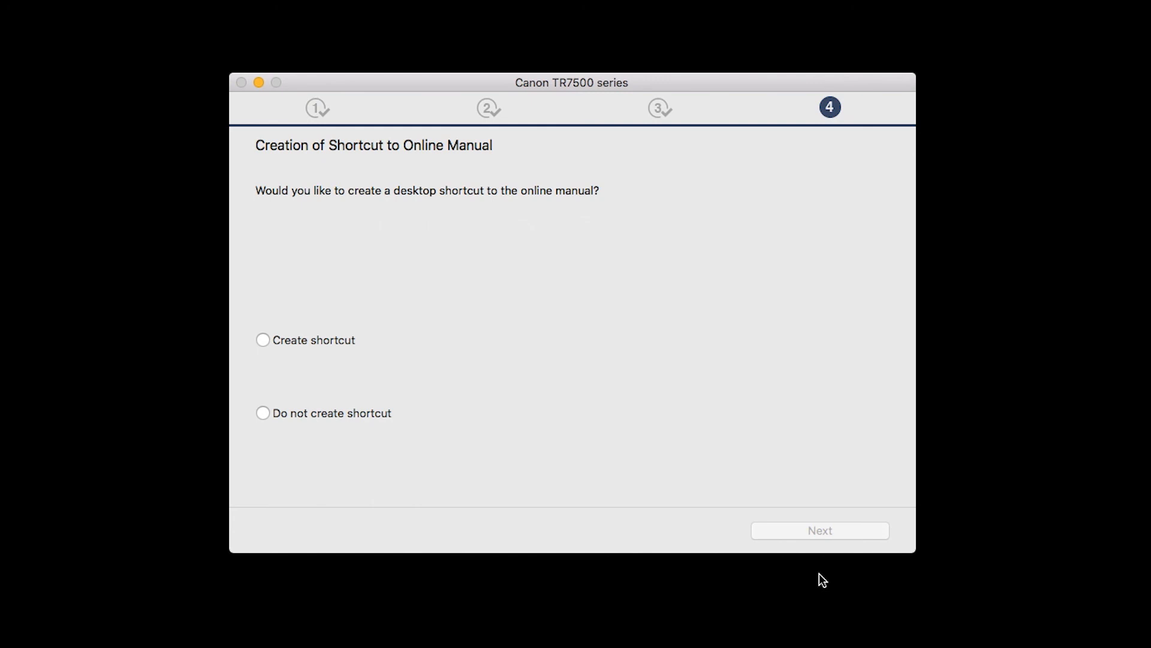
mouse_move(268, 346)
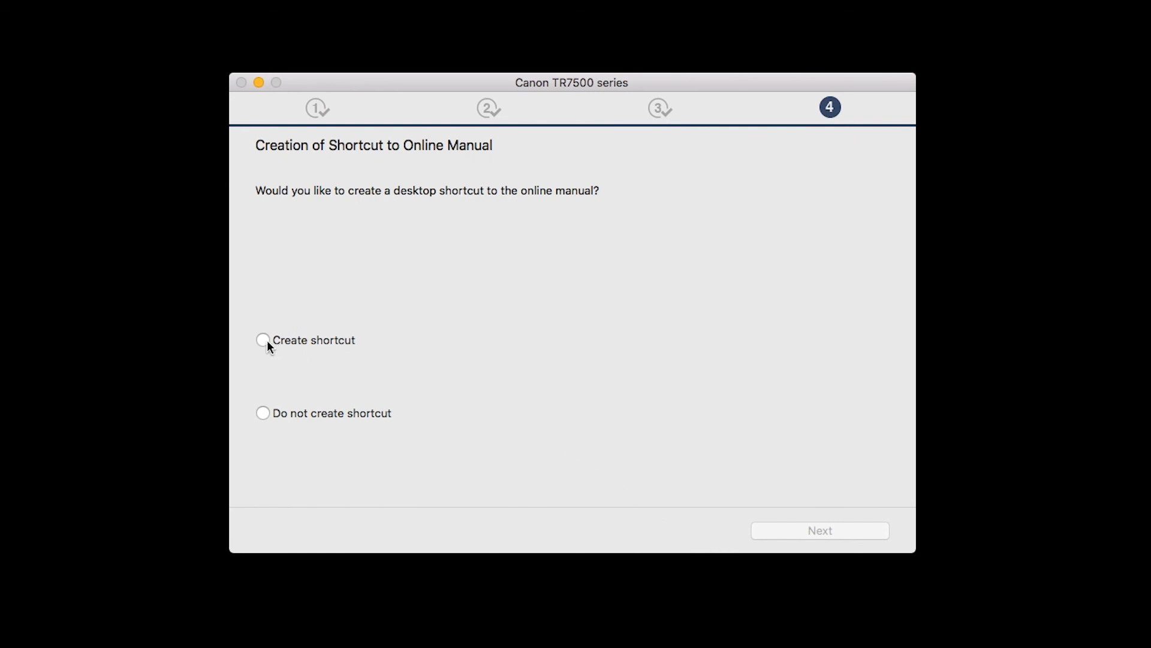
left_click(262, 340)
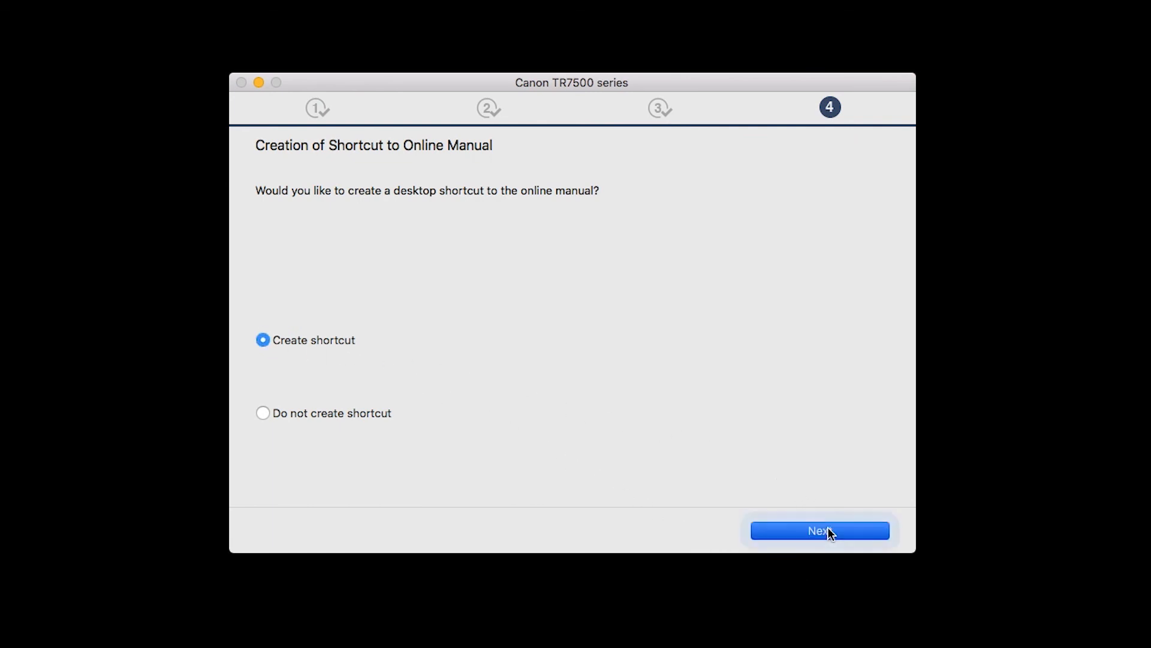
left_click(818, 530)
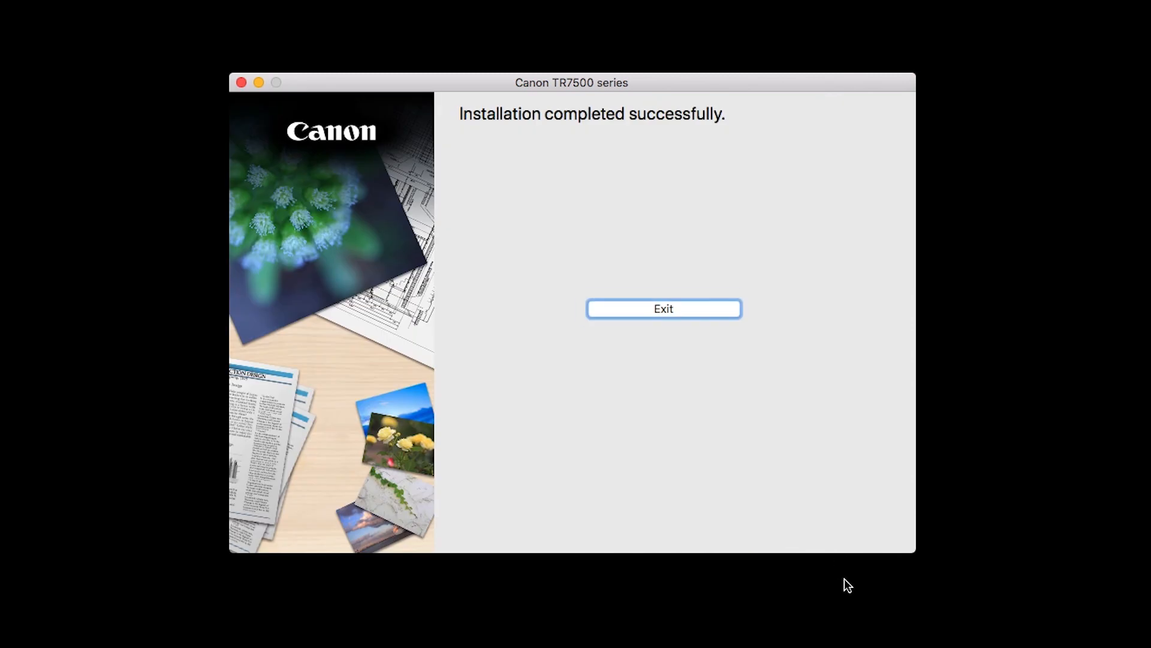
mouse_move(772, 442)
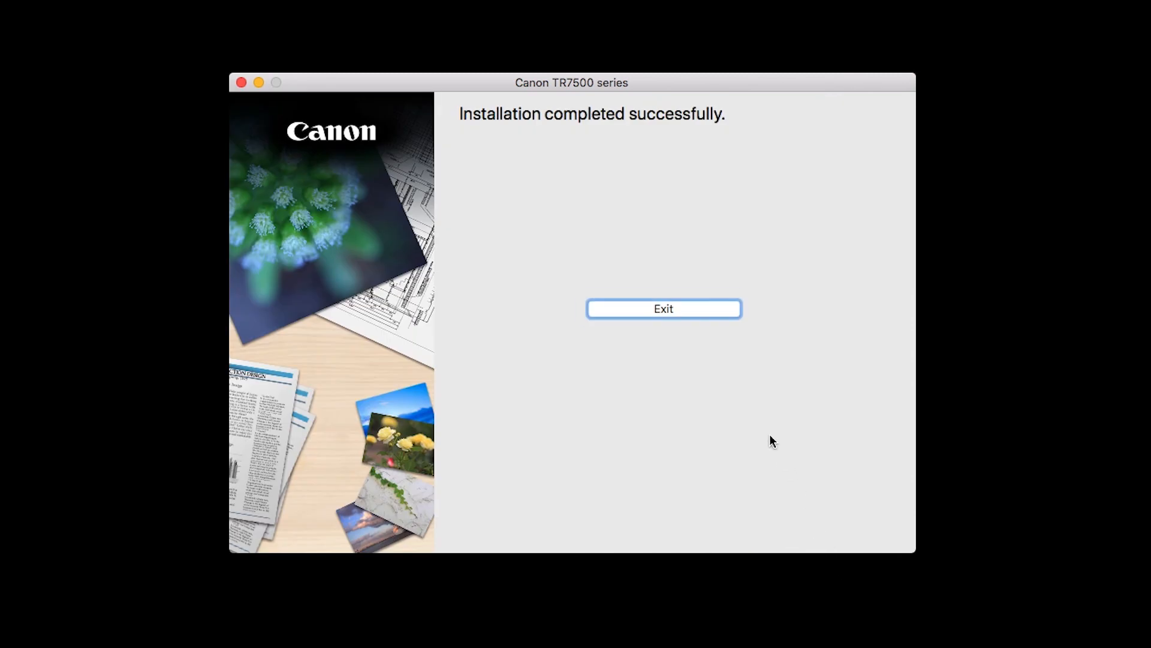
mouse_move(676, 311)
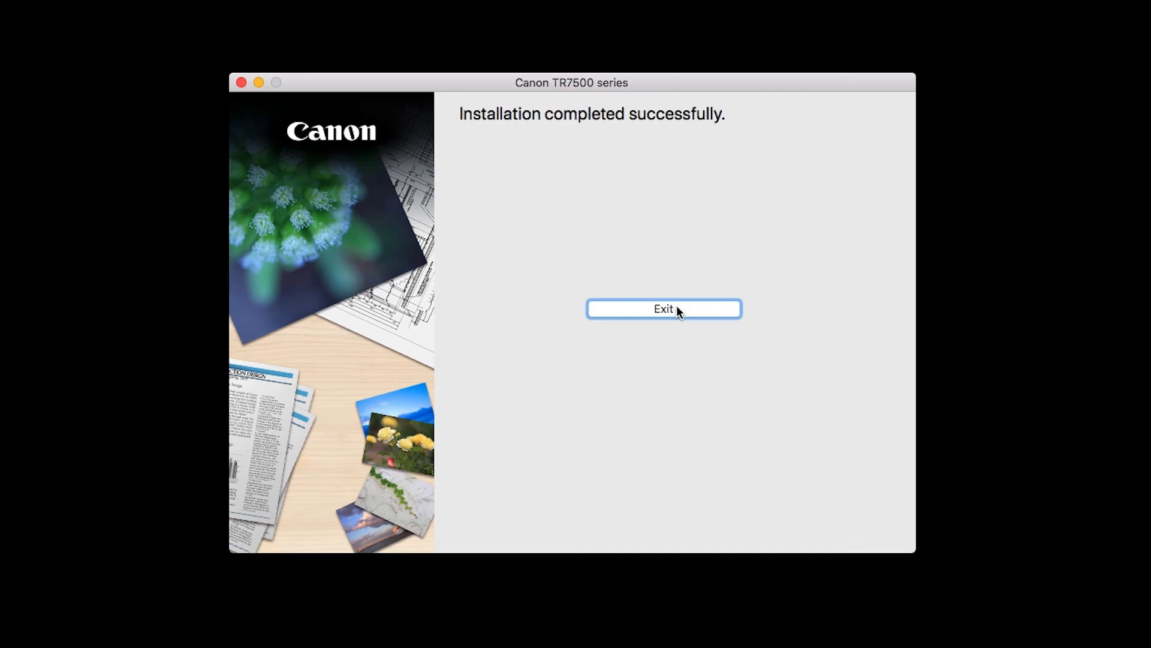